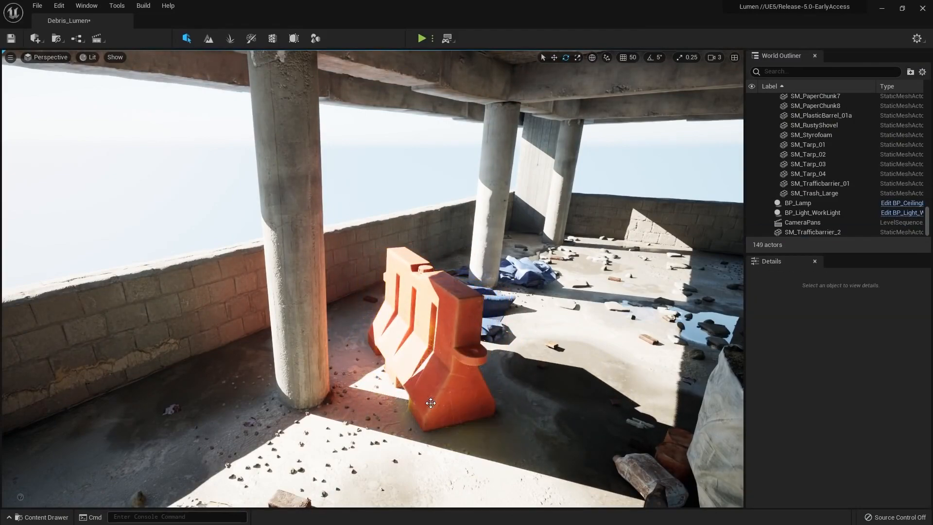
# Step: Select DirectionalSun in the LIGHTING folder to show its rotation and light settings
pyautogui.click(41, 517)
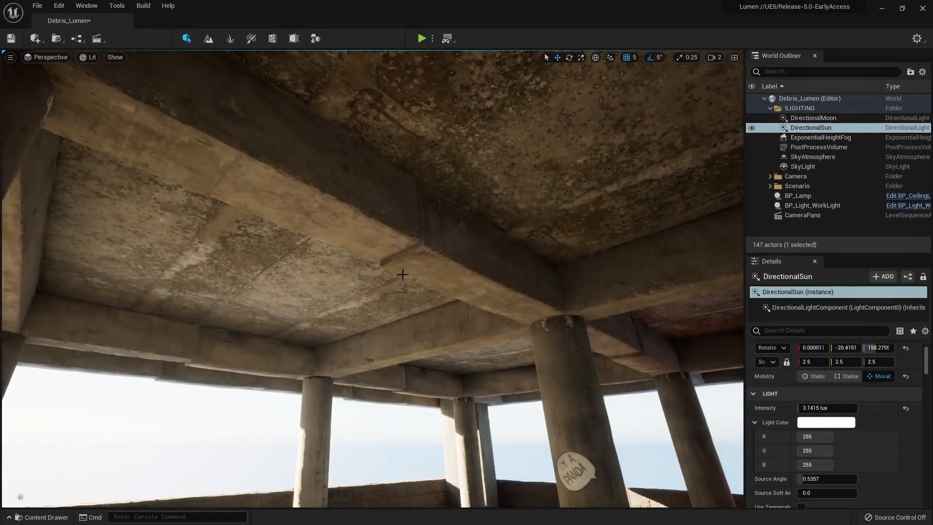
# Step: Load the RoboRecall city street level from the Content Browser
pyautogui.click(67, 21)
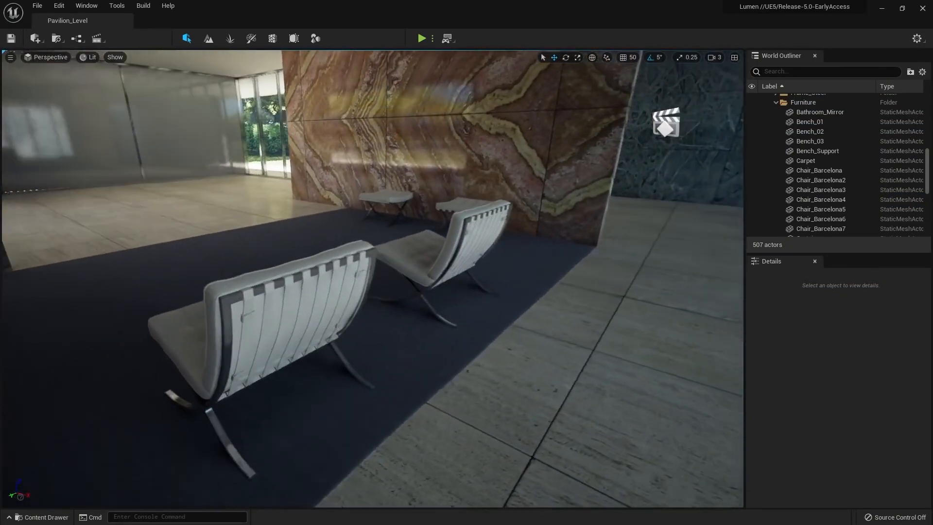
pyautogui.click(453, 256)
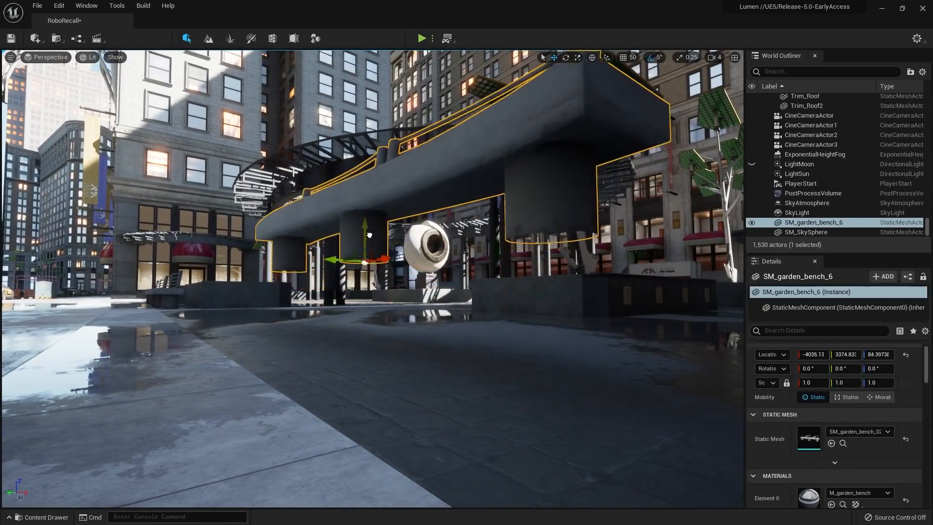
# Step: Look around the city street scene before loading SingleWindow_02
pyautogui.moveTo(364, 238); pyautogui.dragTo(364, 321)
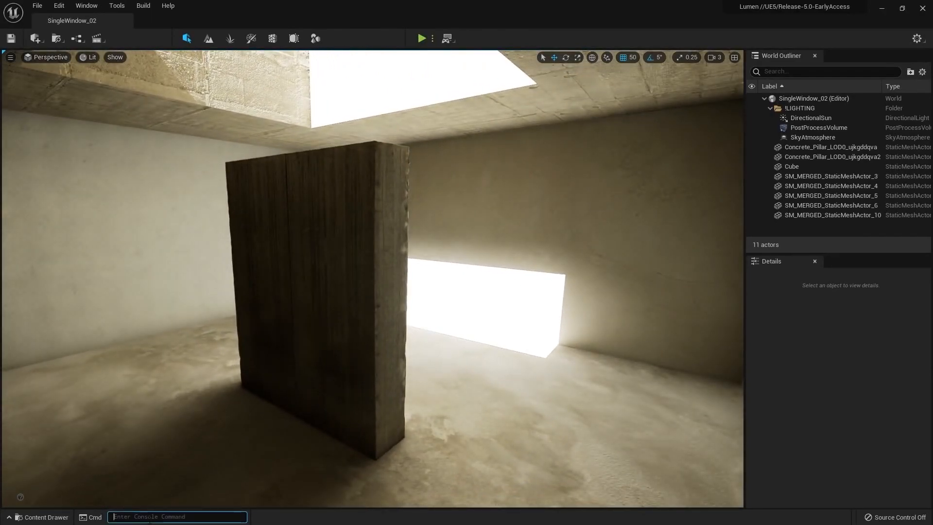
# Step: Enter an r.Lumen console variable in the Cmd field for the single-window room
pyautogui.write('r.lumen.r')
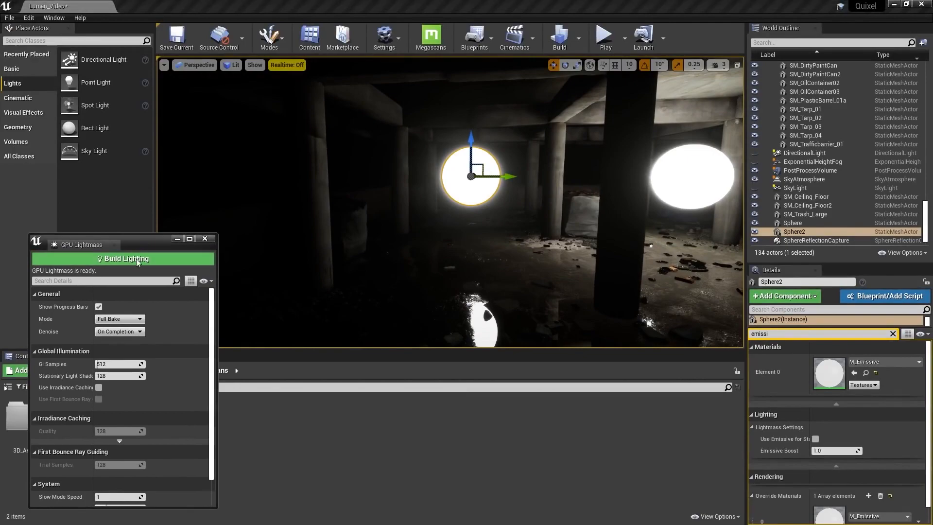
# Step: Build the level's static lighting with GPU Lightmass so emissive spheres contribute
pyautogui.click(124, 259)
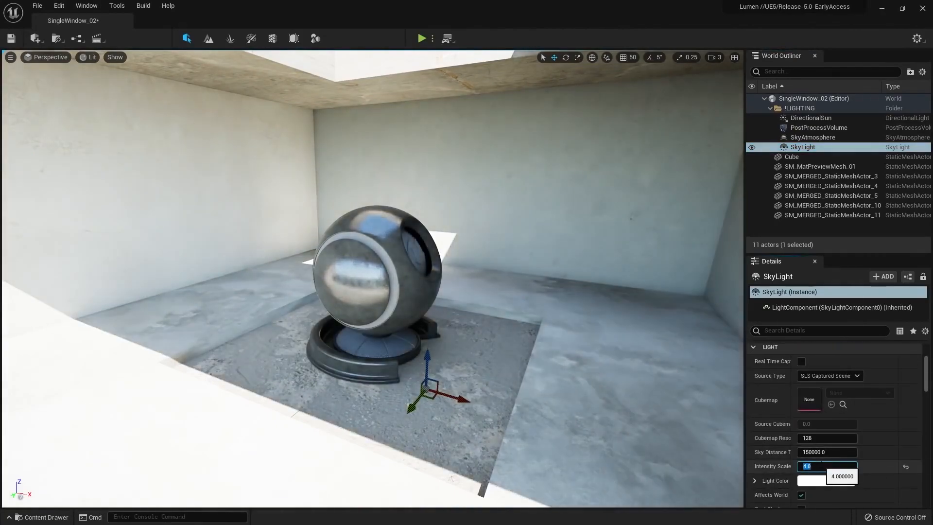
# Step: Set the SkyLight to a specified cubemap, trying Cube_R2TTest_Tex9 and Day_HDR, and toggle real-time capture
pyautogui.click(802, 480)
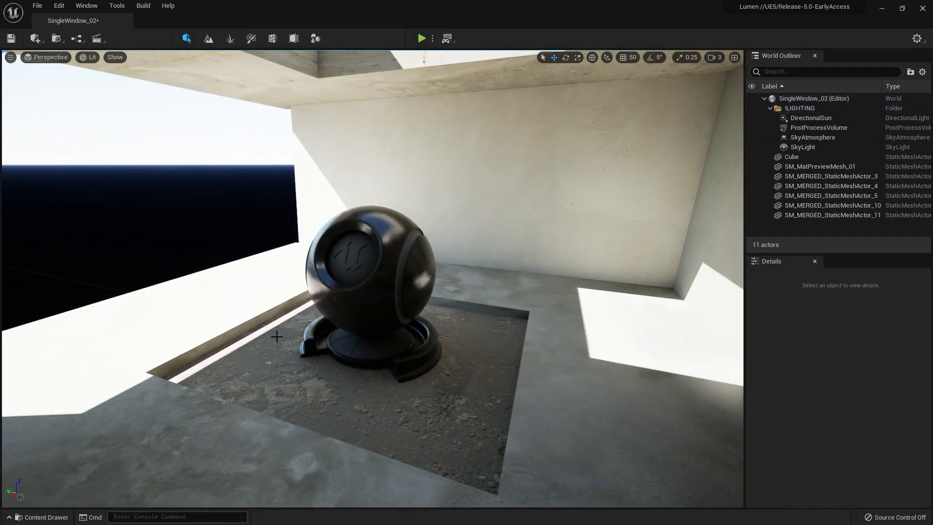
pyautogui.click(811, 118)
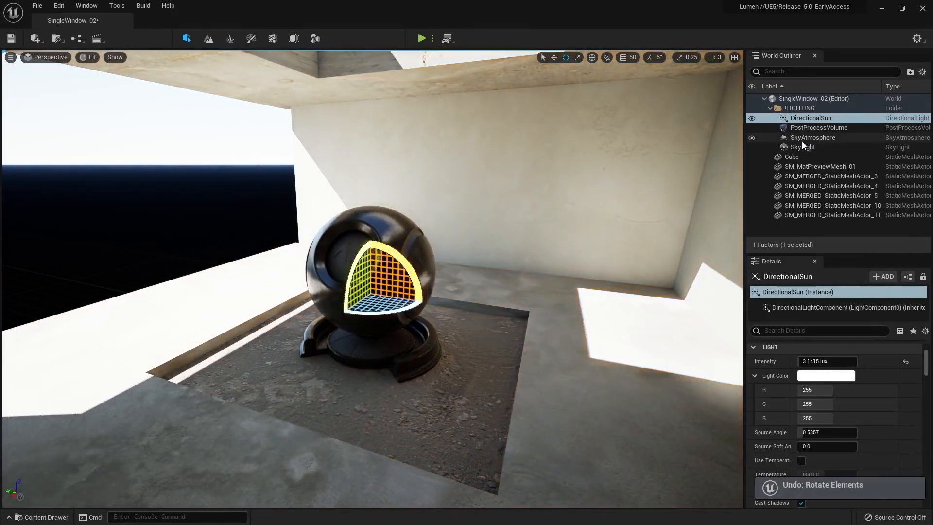
pyautogui.click(803, 147)
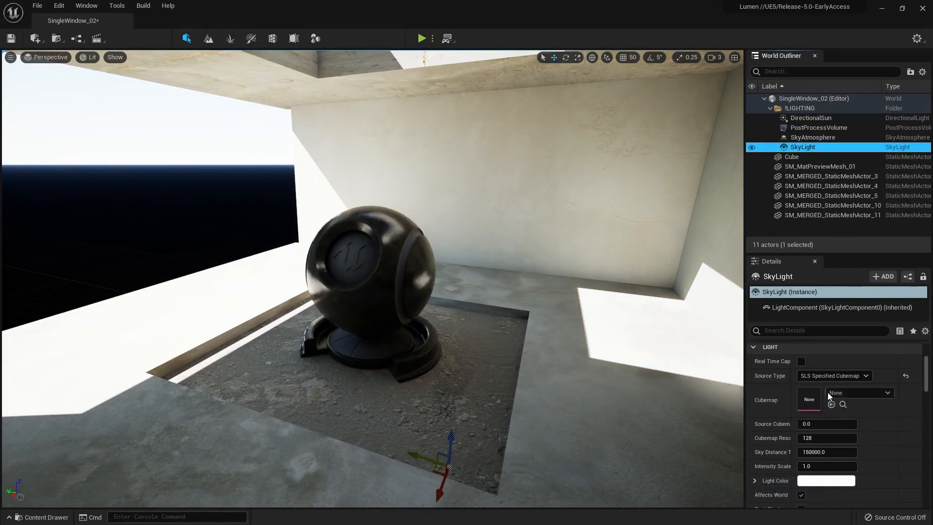
pyautogui.click(887, 392)
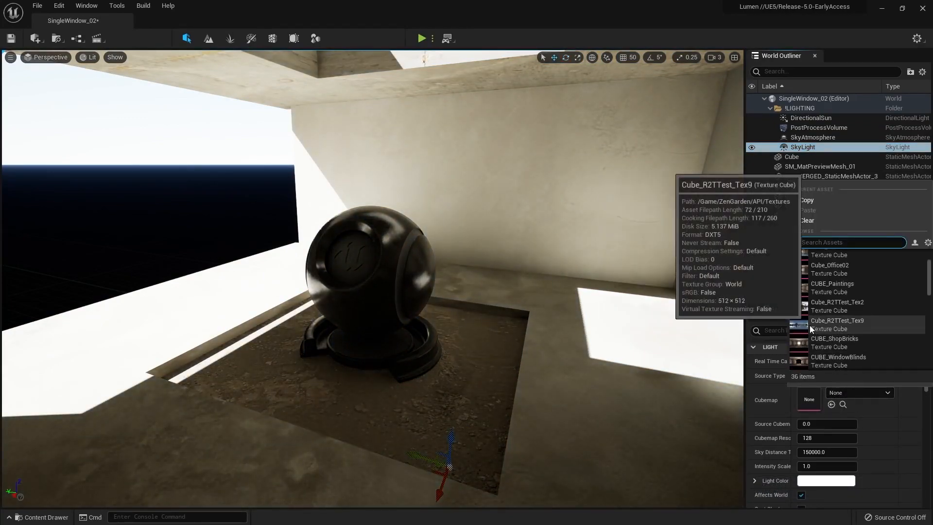
pyautogui.click(838, 320)
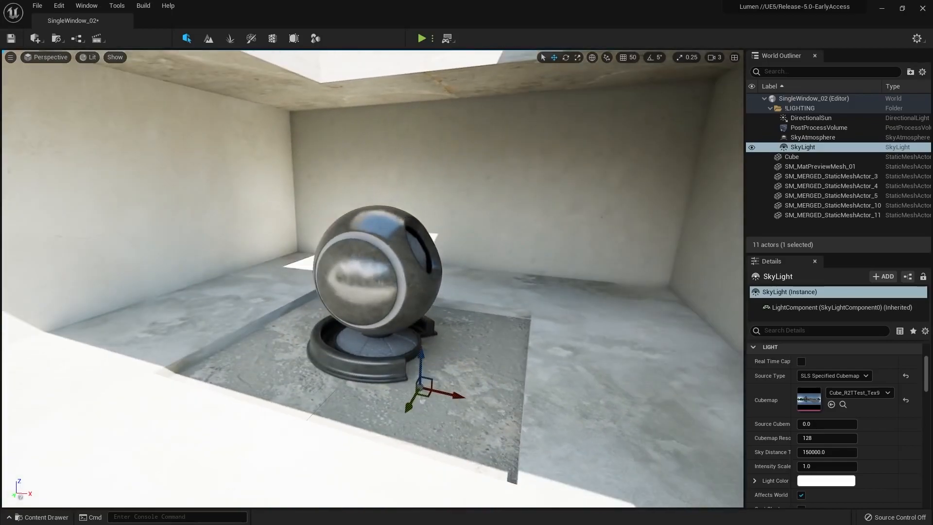
pyautogui.click(886, 392)
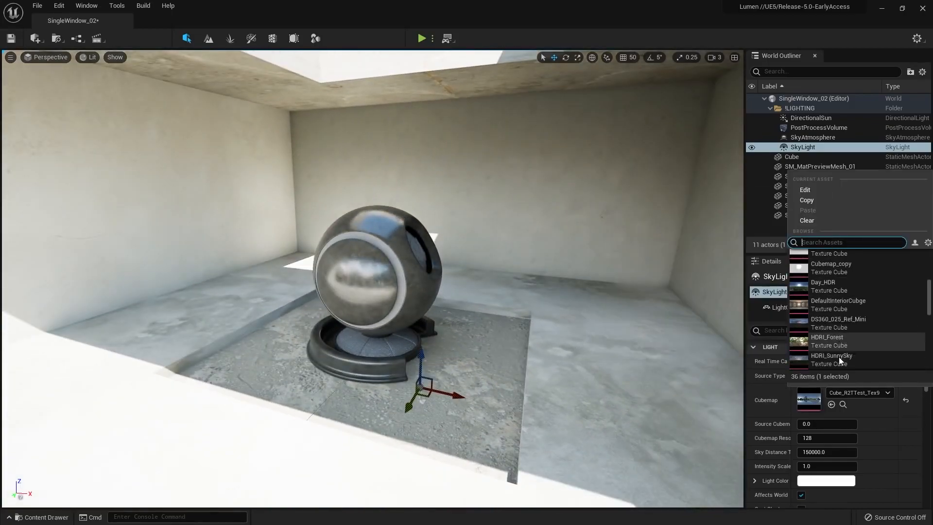
pyautogui.click(824, 282)
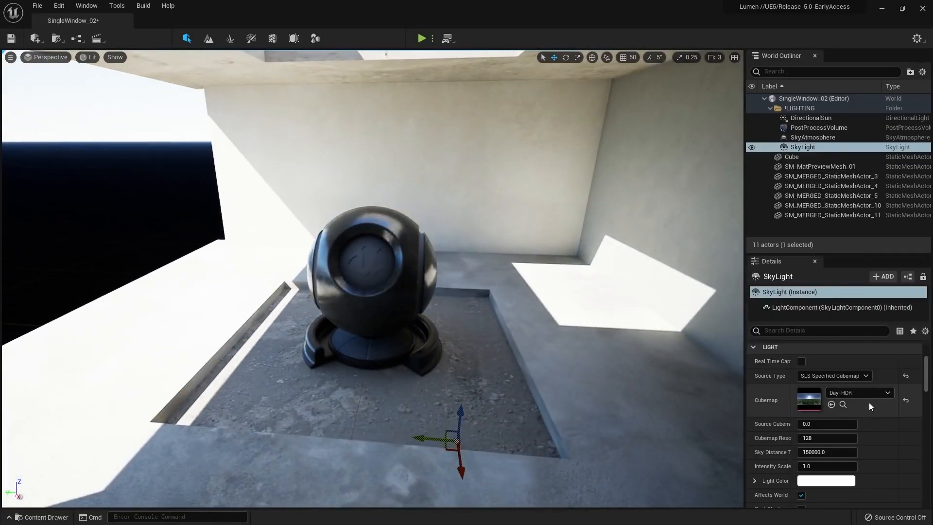
pyautogui.click(859, 392)
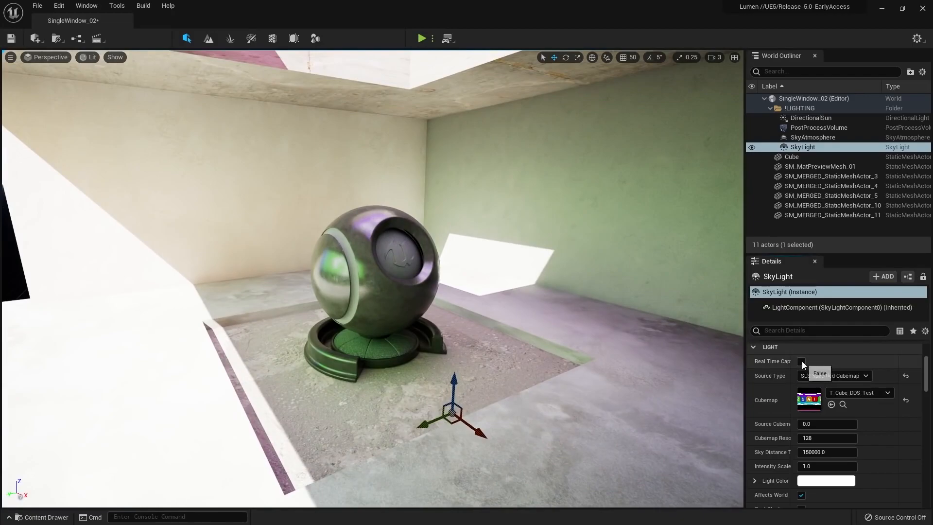
pyautogui.click(802, 362)
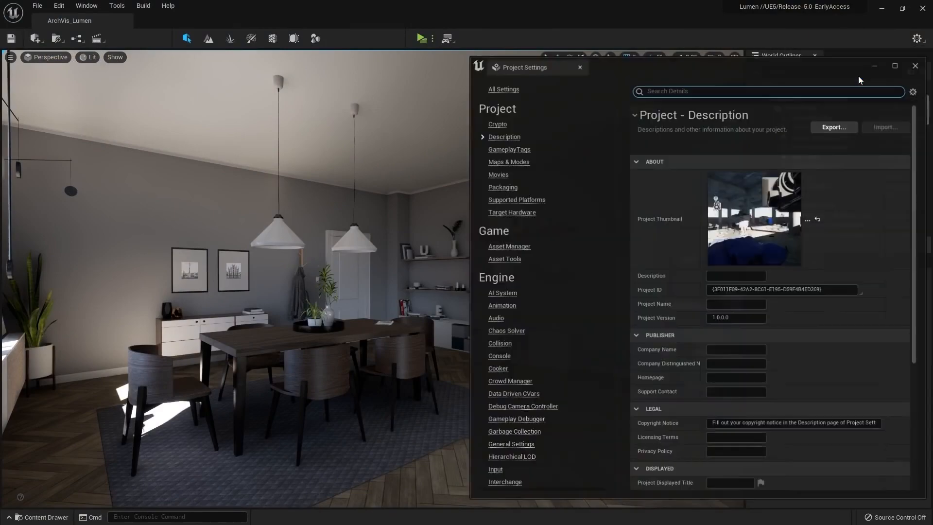
# Step: Search Project Settings for 'lumen' and toggle Use Hardware Ray Tracing under Rendering
pyautogui.write('lumen')
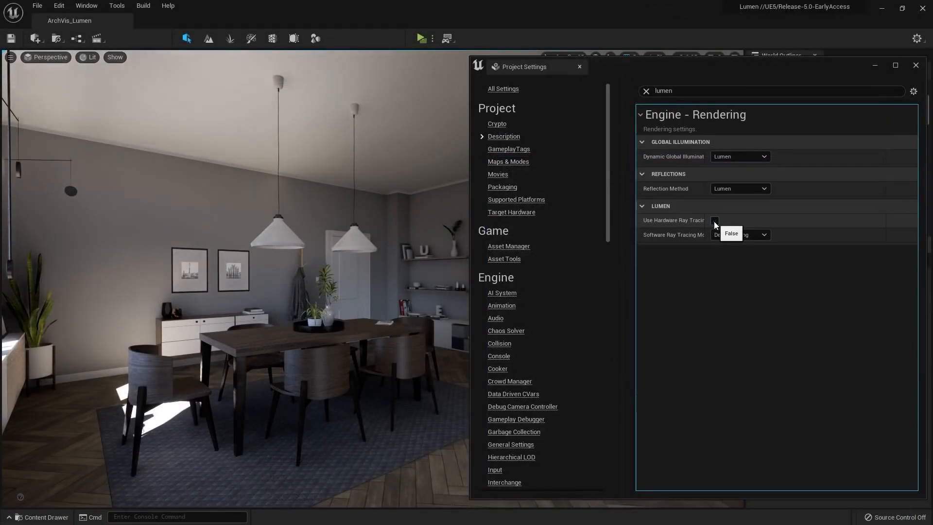
pyautogui.click(714, 221)
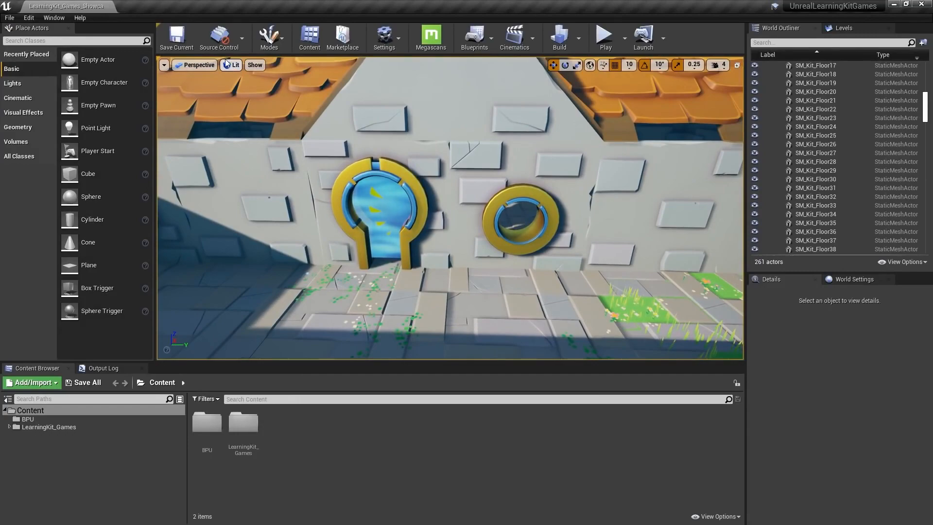
# Step: Show the Distance Field Ambient Occlusion visualization in the viewport
pyautogui.click(255, 65)
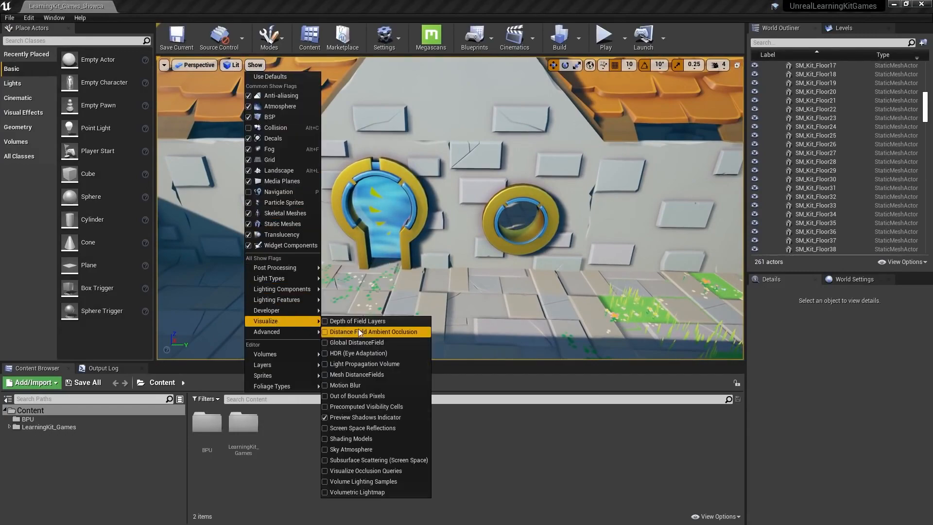
pyautogui.click(371, 332)
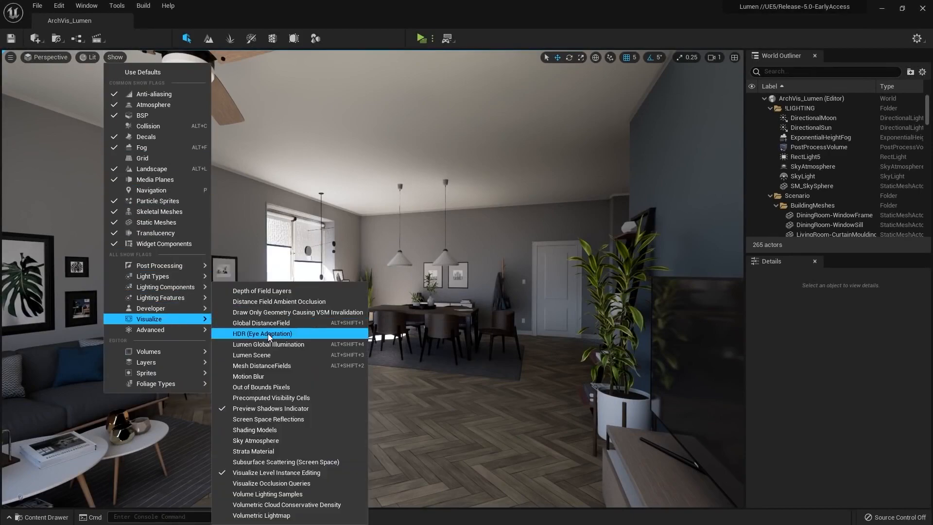
# Step: Switch the living room viewport to the Lumen Global Illumination visualization
pyautogui.click(262, 334)
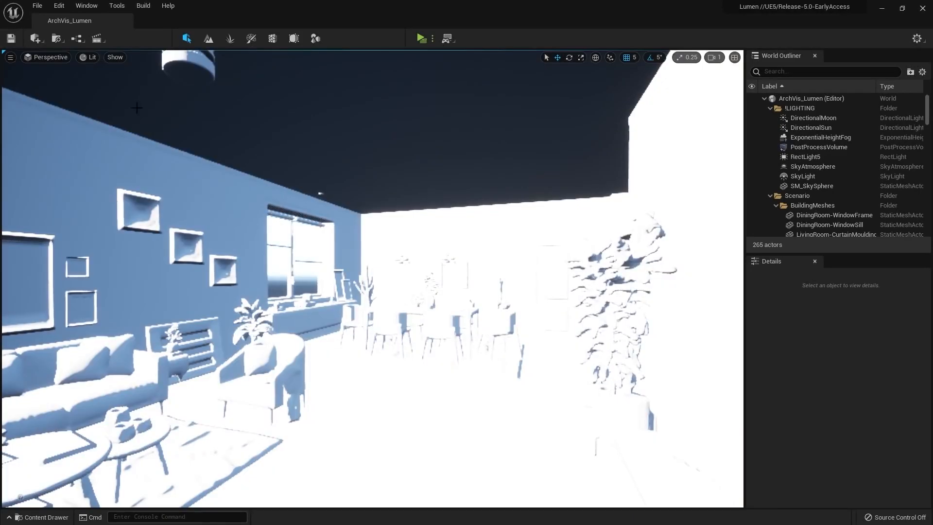
pyautogui.click(90, 58)
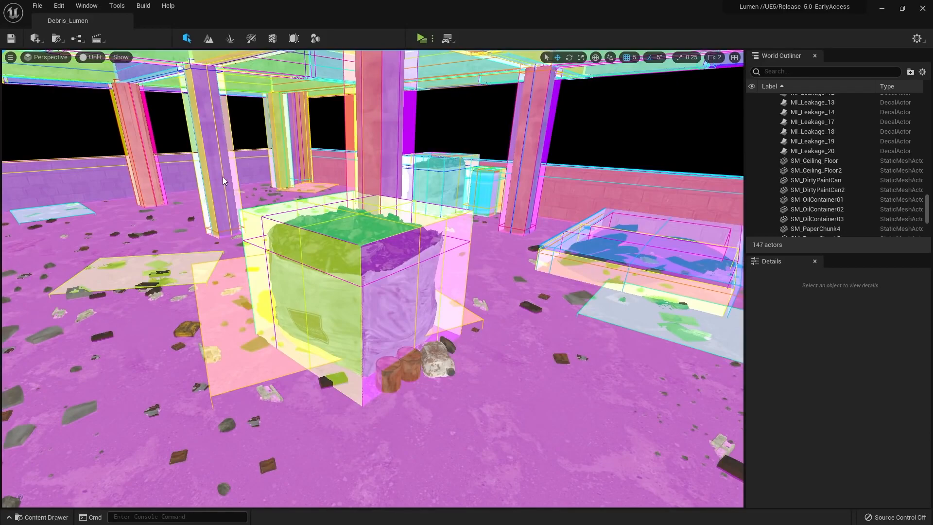
pyautogui.moveTo(217, 182)
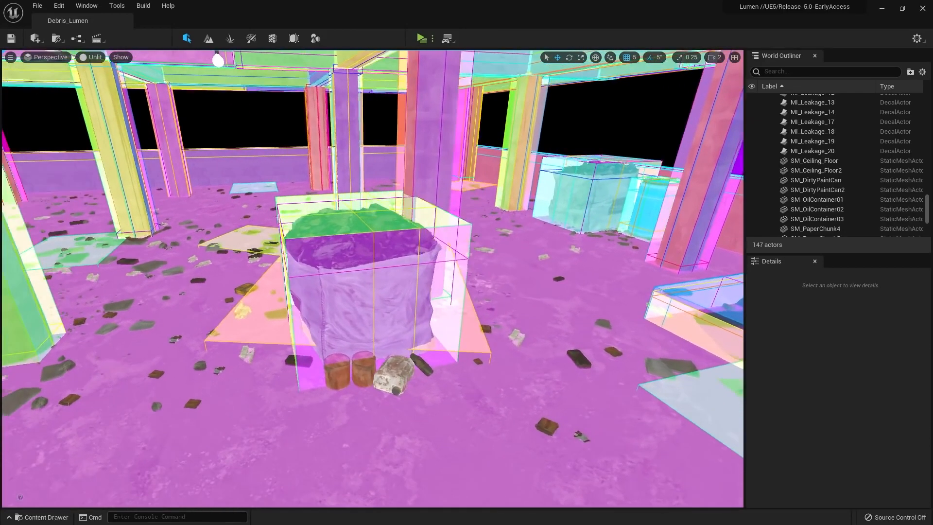
pyautogui.write('r.lumen.visual')
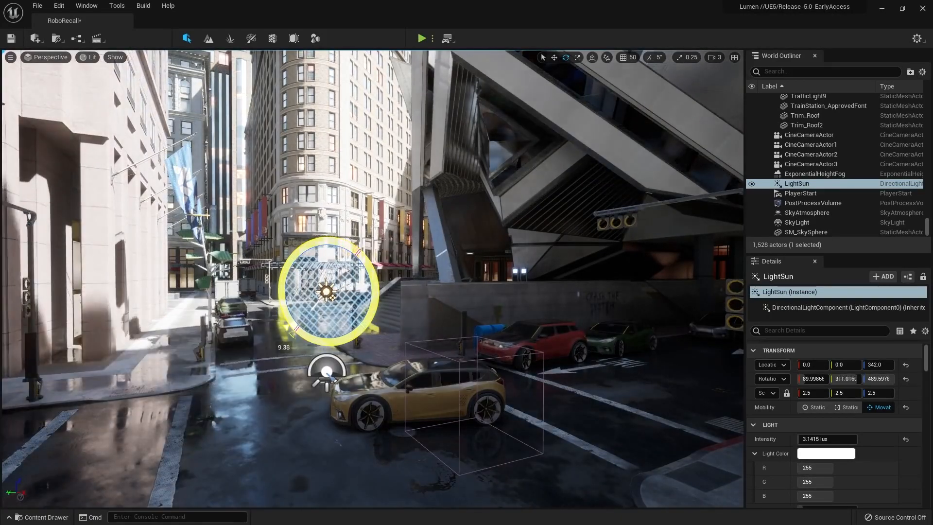
# Step: Visualize Lumen Global Illumination in the RoboRecall street scene via Show > Visualize
pyautogui.click(115, 58)
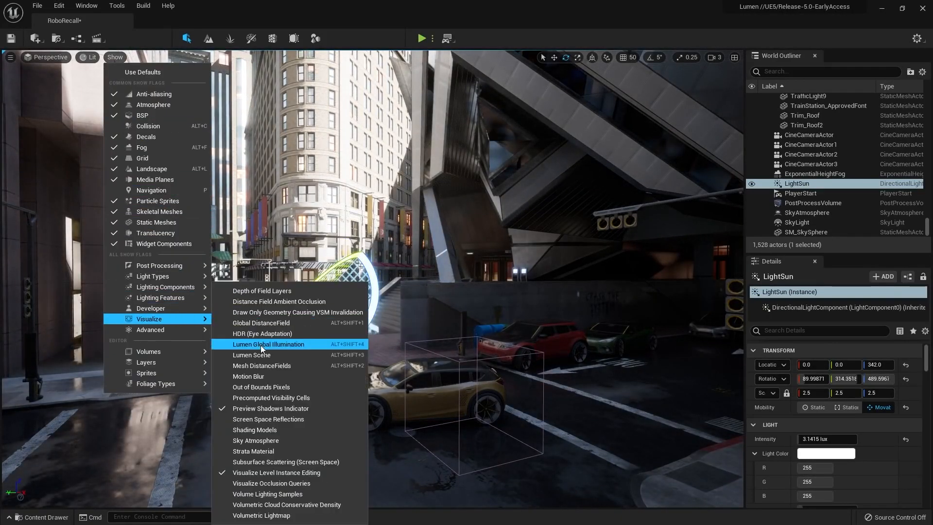
pyautogui.click(268, 344)
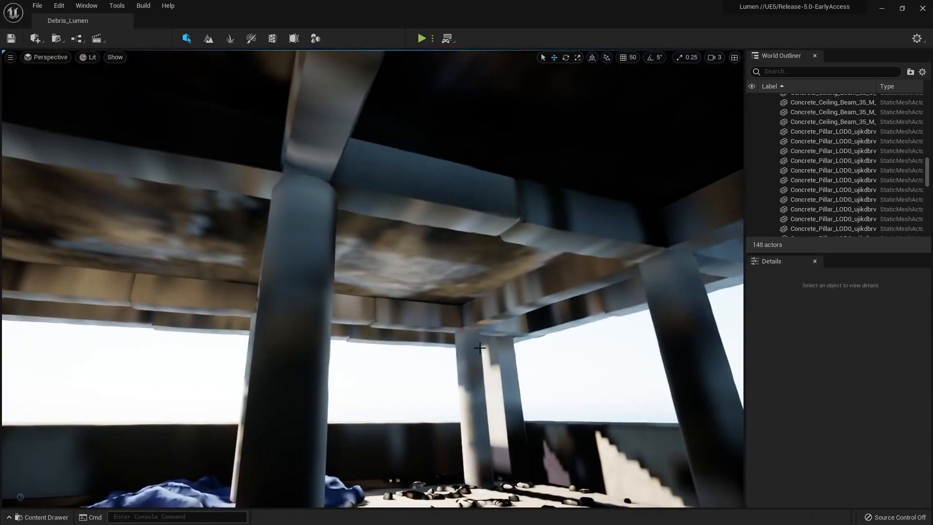
pyautogui.click(89, 58)
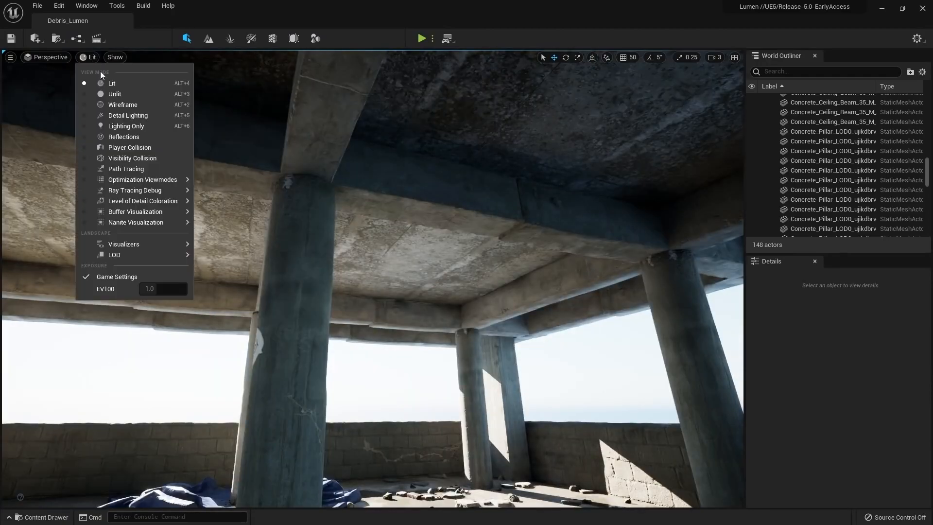
pyautogui.click(123, 136)
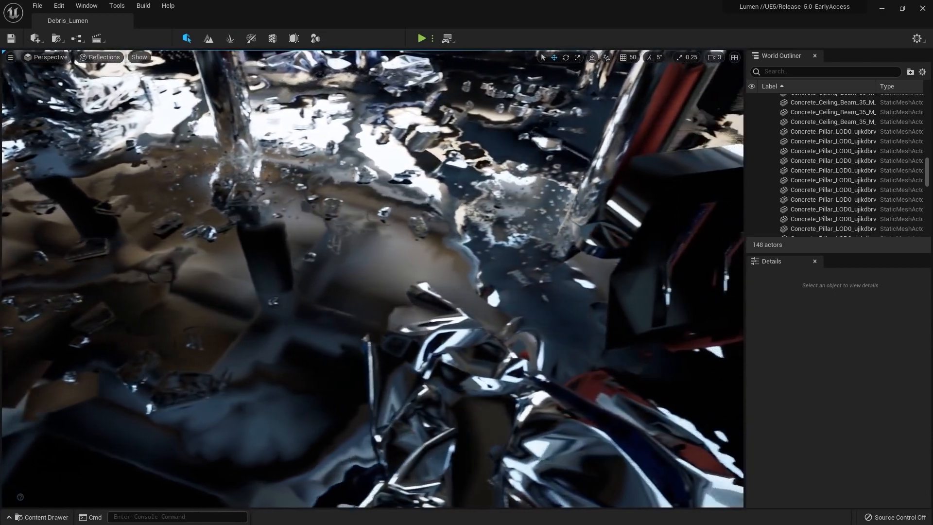
pyautogui.click(99, 58)
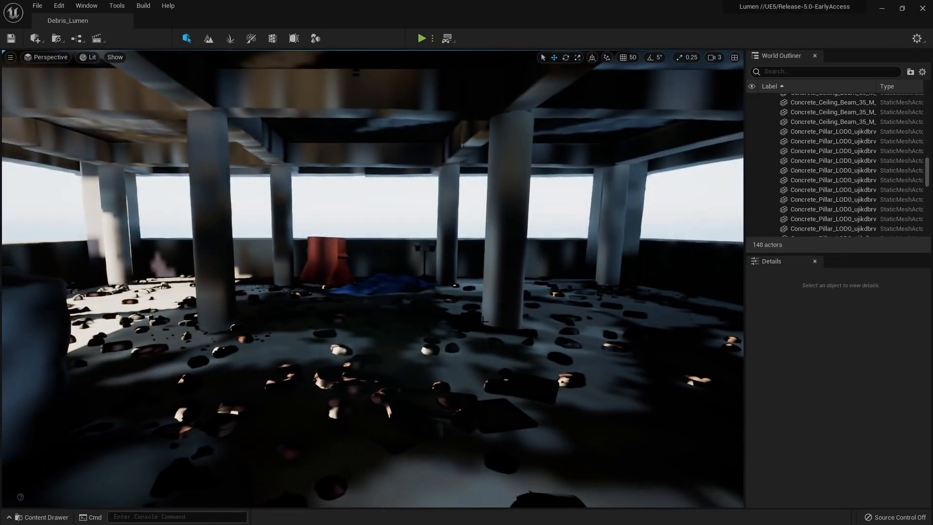
pyautogui.press('F11')
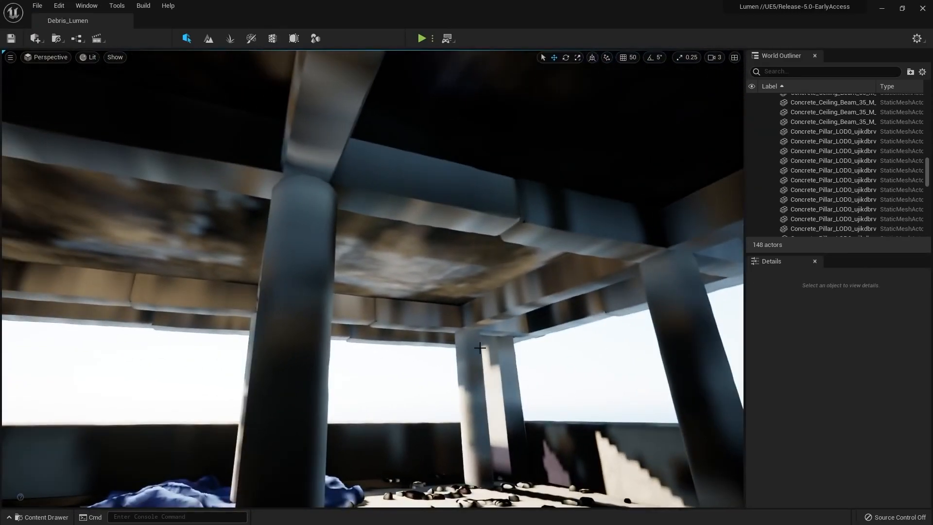
# Step: Switch the viewport from Lit to the Detail Lighting view mode
pyautogui.click(87, 58)
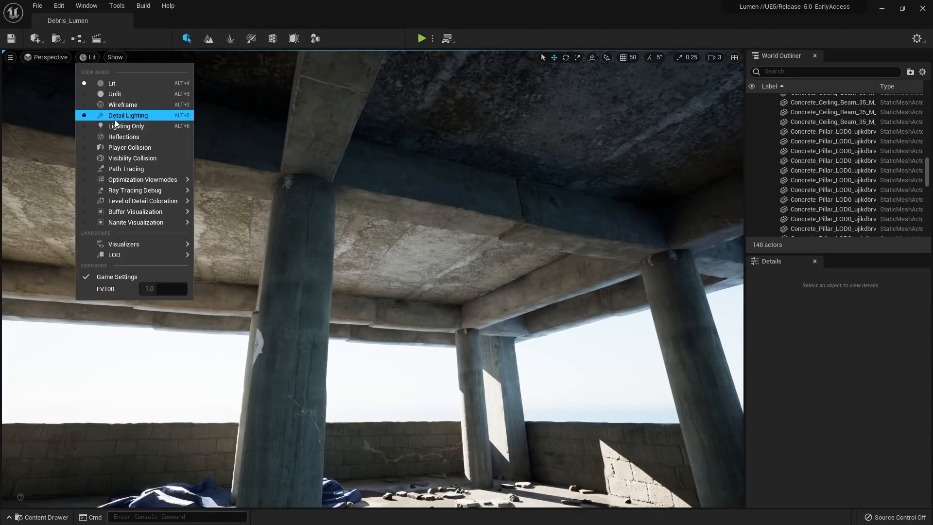
pyautogui.click(123, 136)
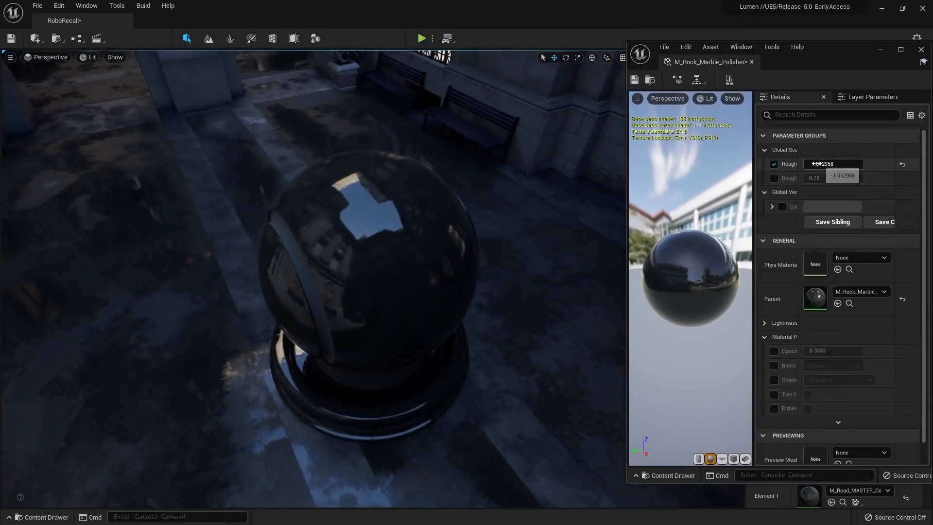
# Step: Try roughness values (0.10, 0.25, 0.5, 0.196) on the polished marble and wet decal material instances
pyautogui.write('-0.292674')
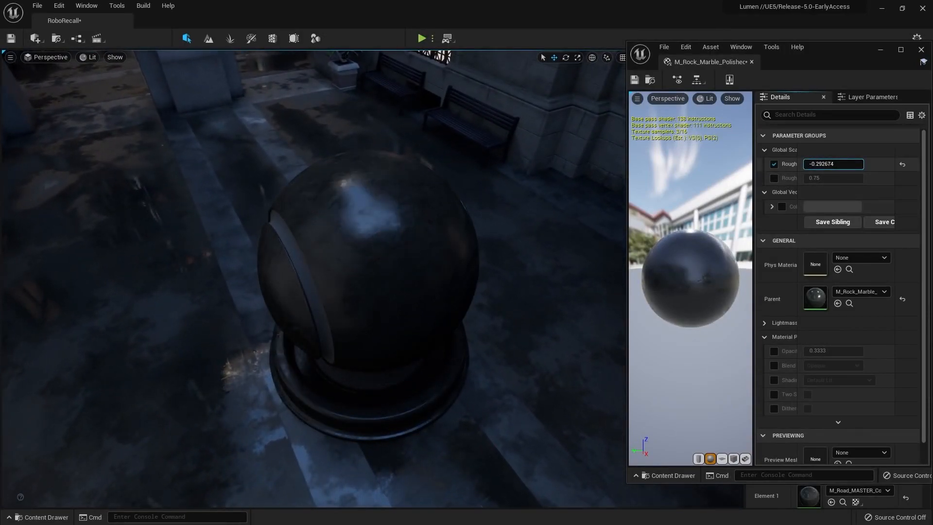
pyautogui.write('-0.268674')
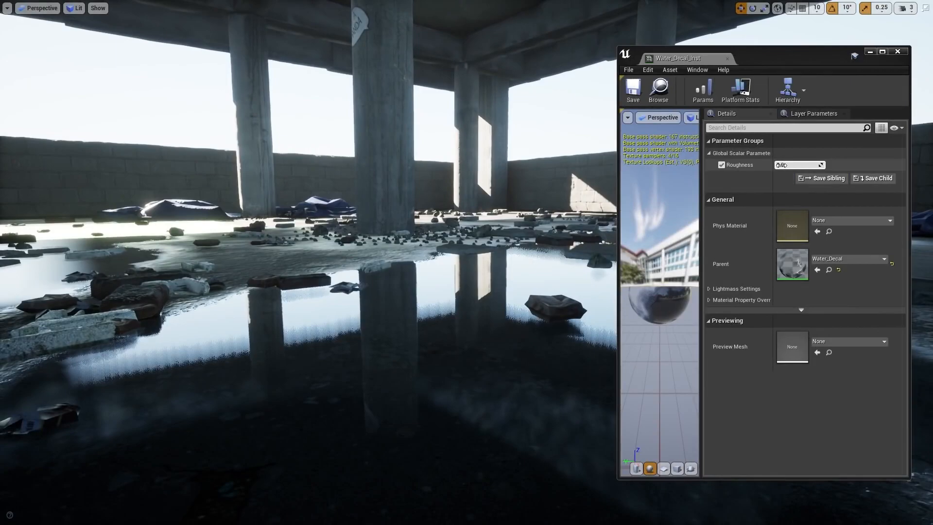
pyautogui.write('0.104762')
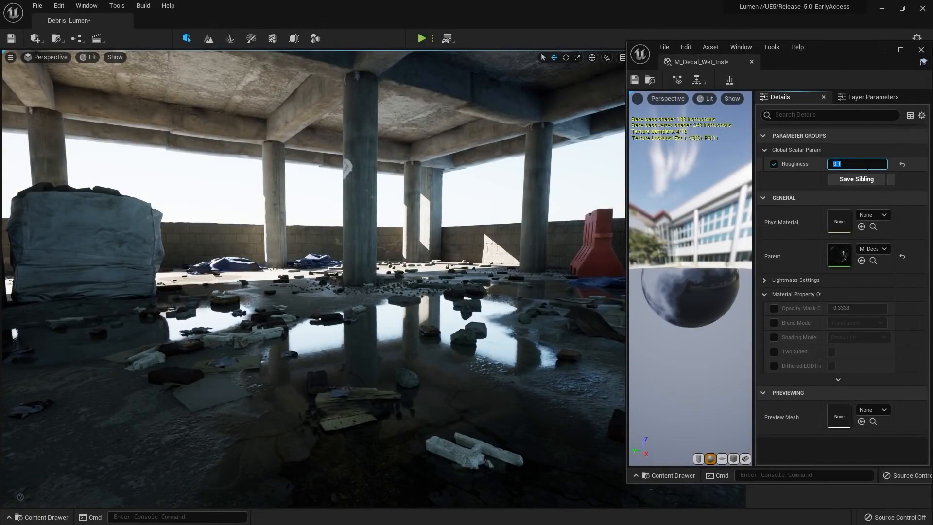
pyautogui.write('0.25')
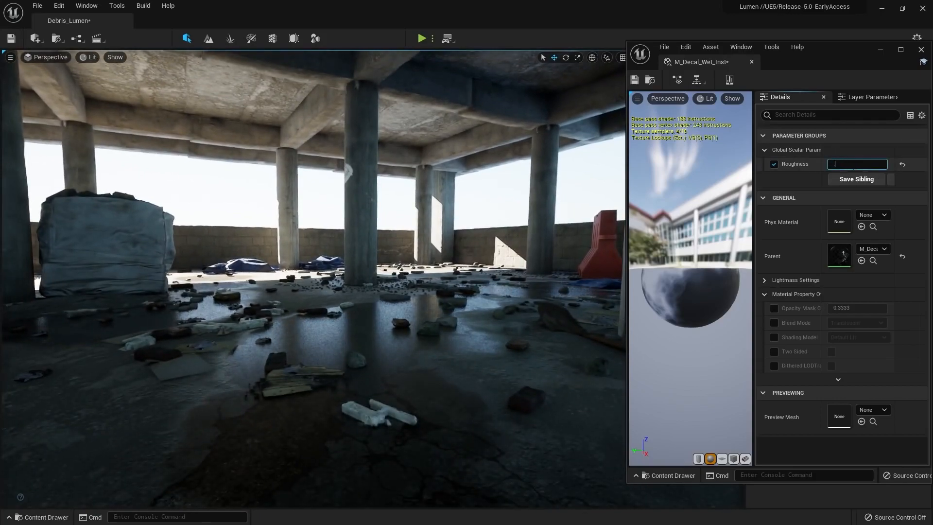
pyautogui.write('0.5')
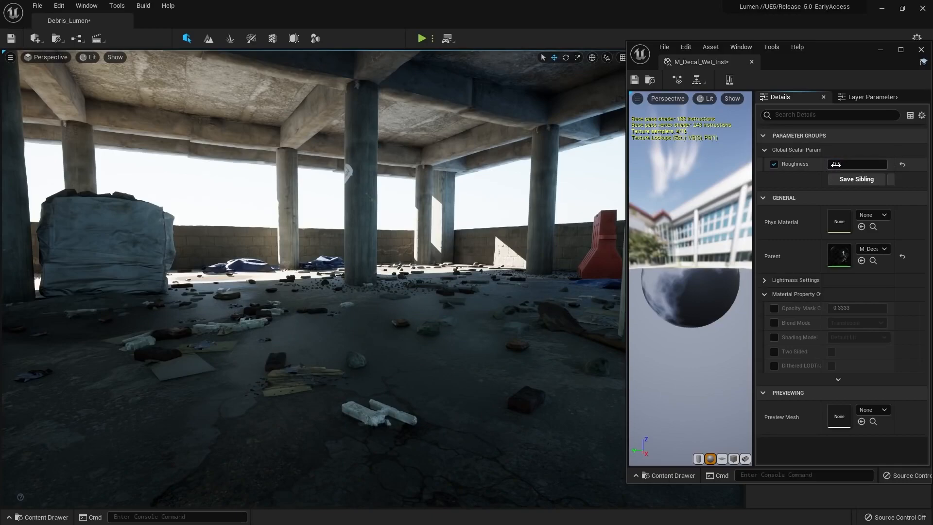
pyautogui.write('0.196')
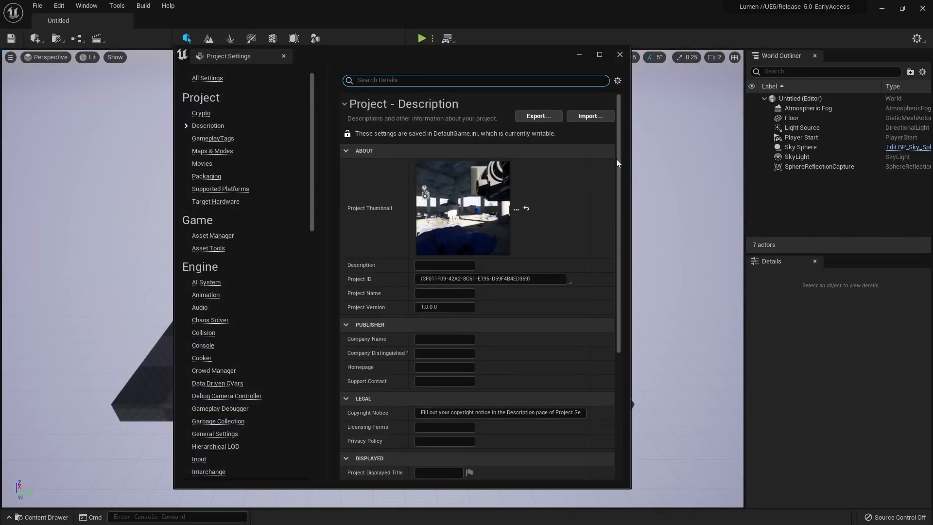
# Step: Search Project Settings for 'dynamic global' and 'reflection' to confirm Lumen rendering settings
pyautogui.write('dum')
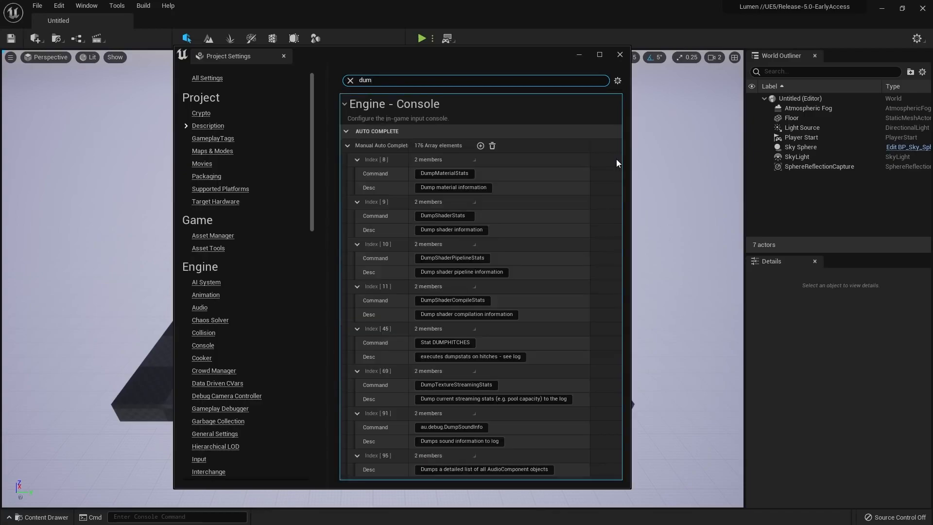
pyautogui.write('dynamic global')
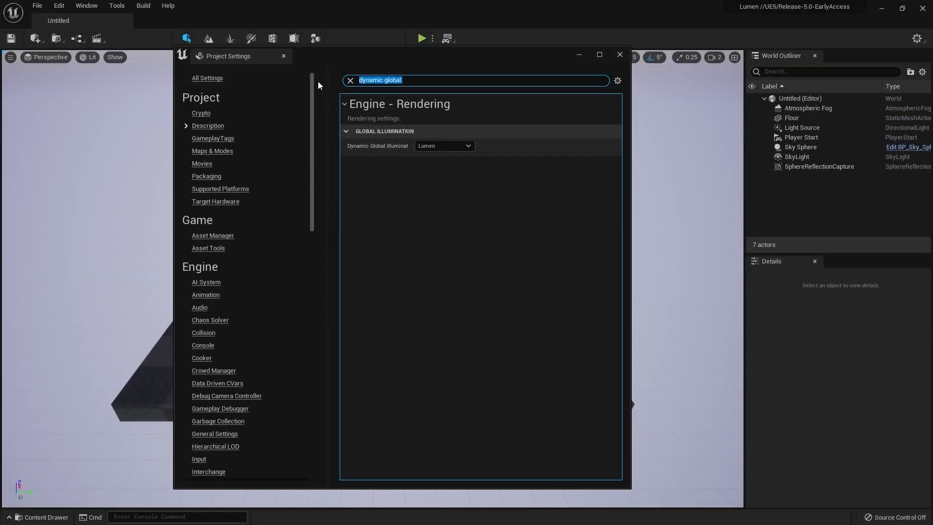
pyautogui.write('reflection')
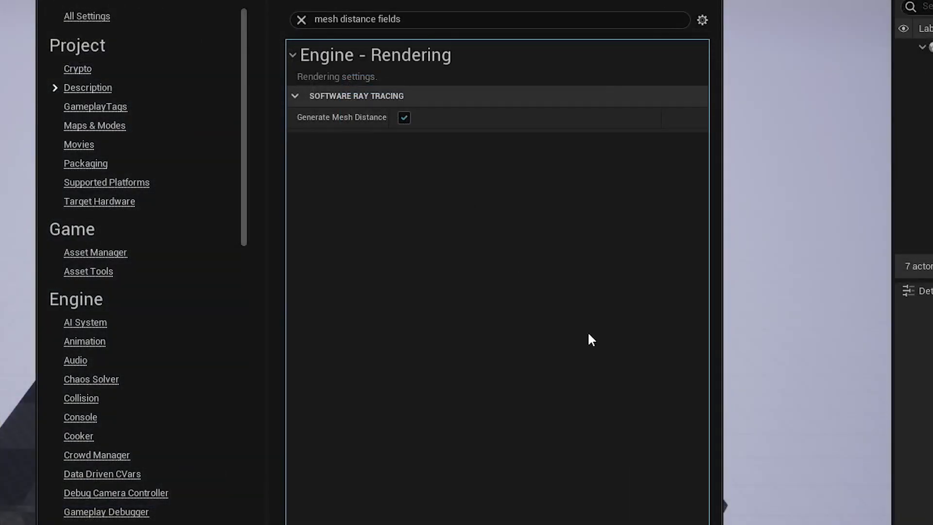
pyautogui.click(404, 118)
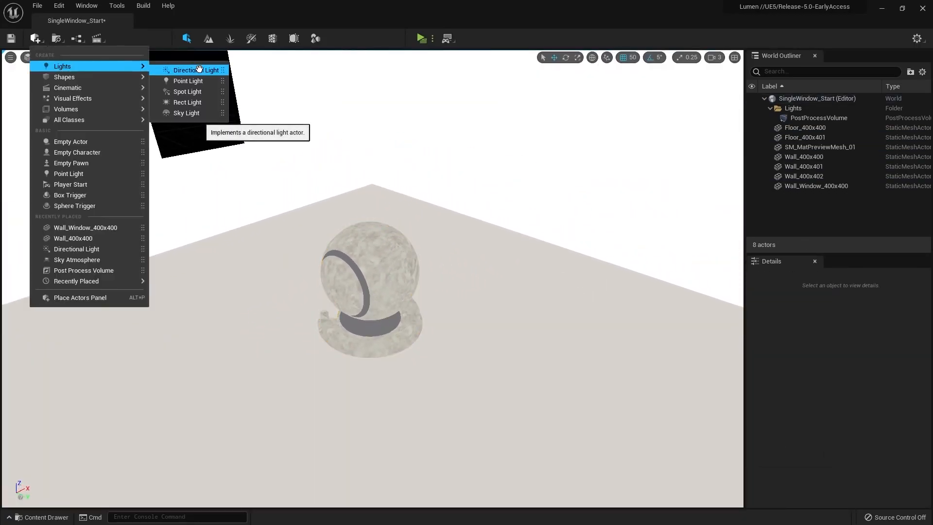
# Step: Add a Directional Light and angle it so sunlight enters through the window
pyautogui.click(191, 70)
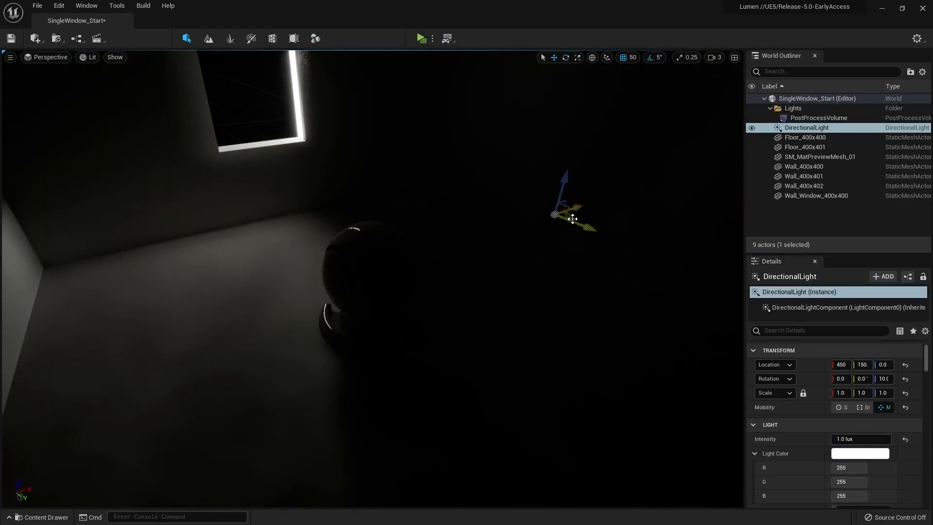
pyautogui.moveTo(571, 219); pyautogui.dragTo(455, 152)
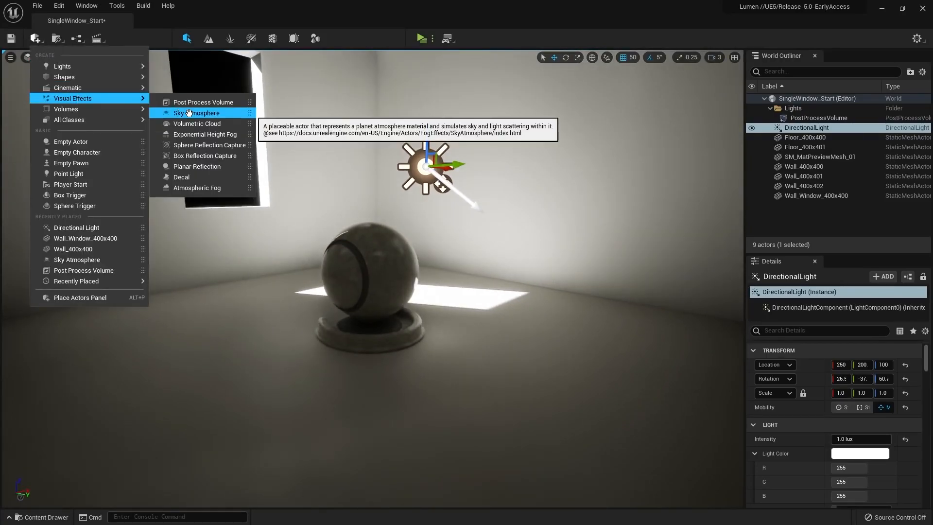
# Step: Add a Sky Atmosphere and a Sky Light with Real Time Capture enabled
pyautogui.click(197, 112)
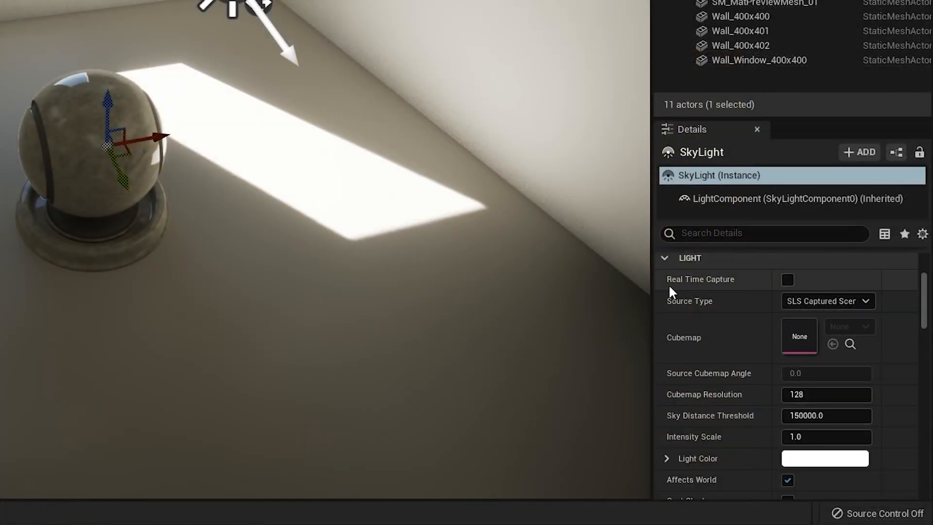
pyautogui.click(786, 279)
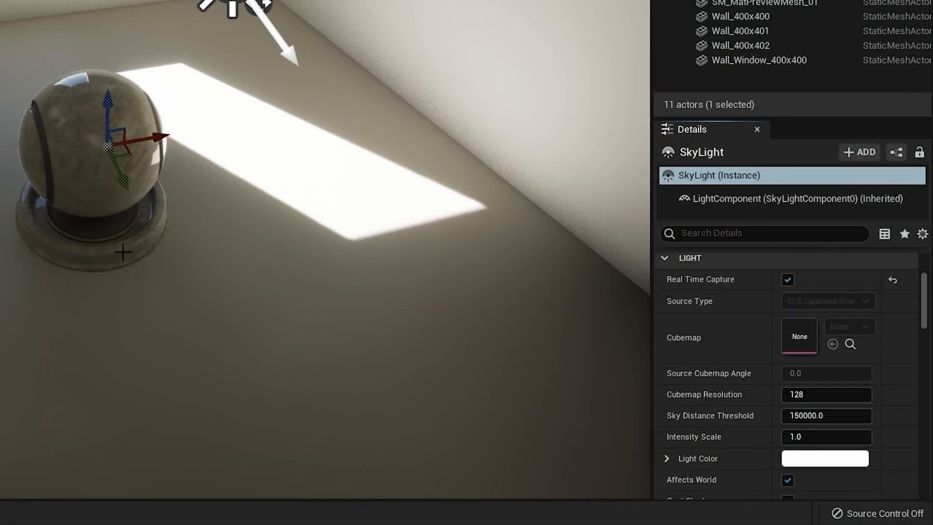
pyautogui.click(807, 128)
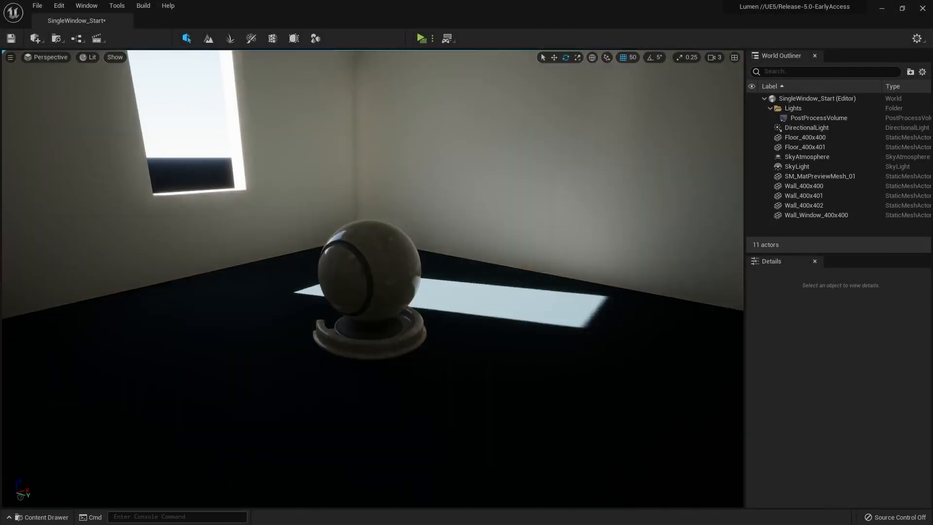
pyautogui.click(41, 516)
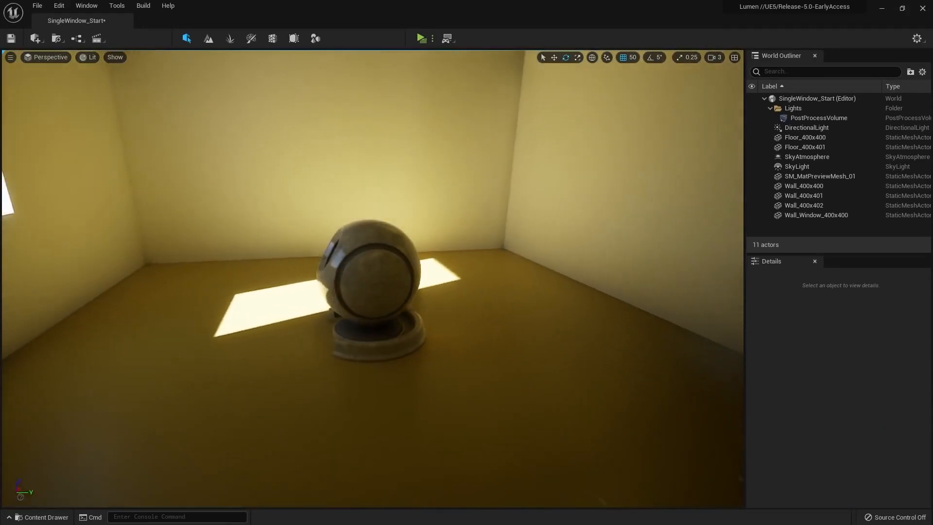
pyautogui.click(41, 517)
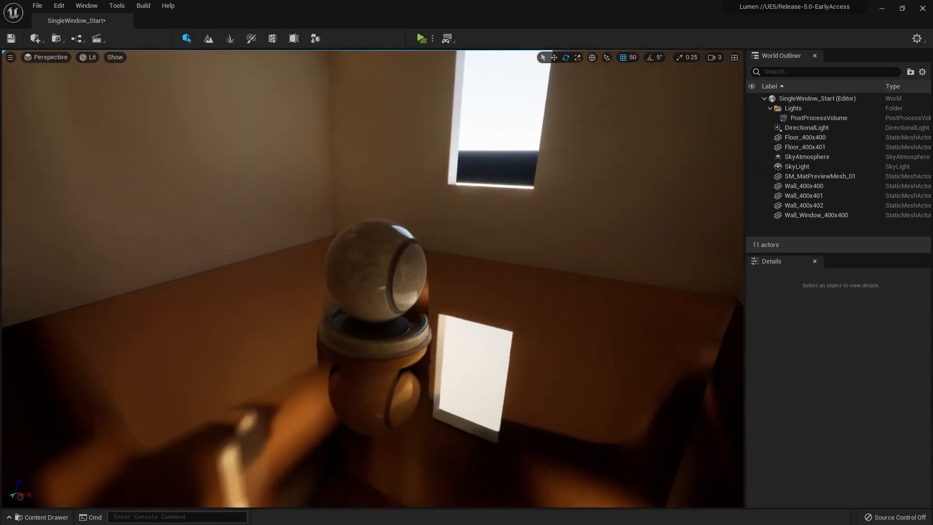
pyautogui.click(40, 517)
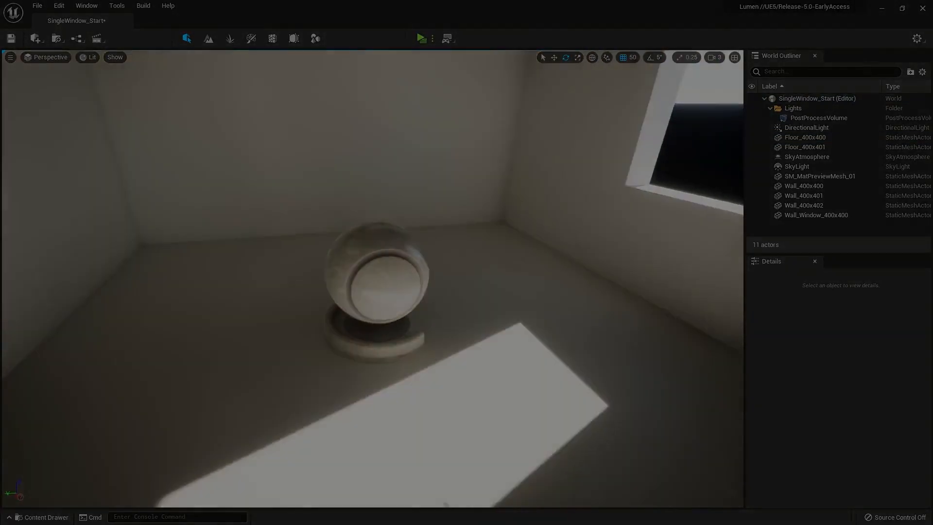
# Step: Place a cube and scale it into a thin panel large enough to cover the window
pyautogui.click(36, 38)
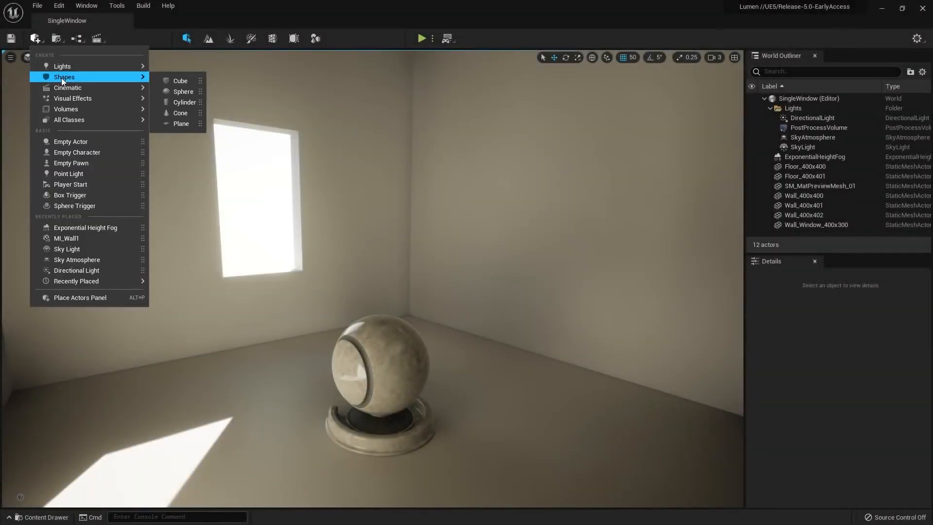
pyautogui.click(181, 81)
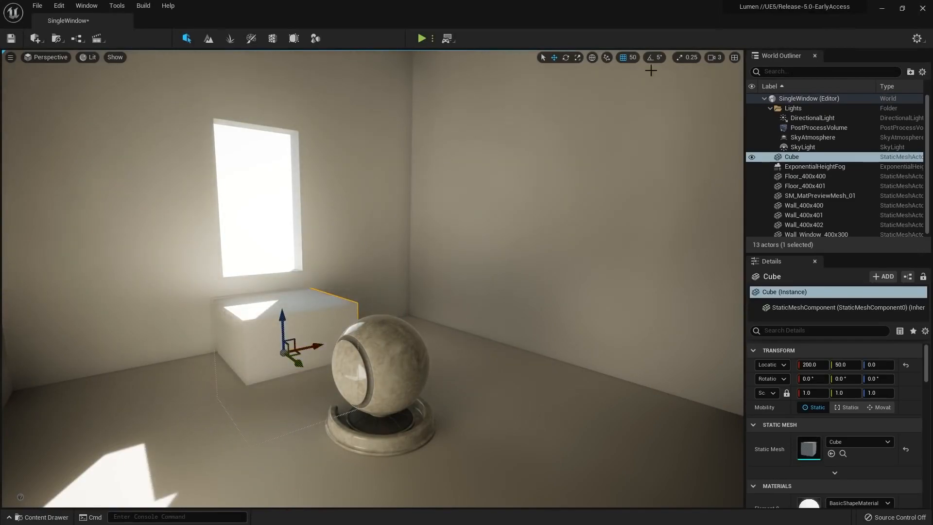
pyautogui.moveTo(281, 315); pyautogui.dragTo(280, 238)
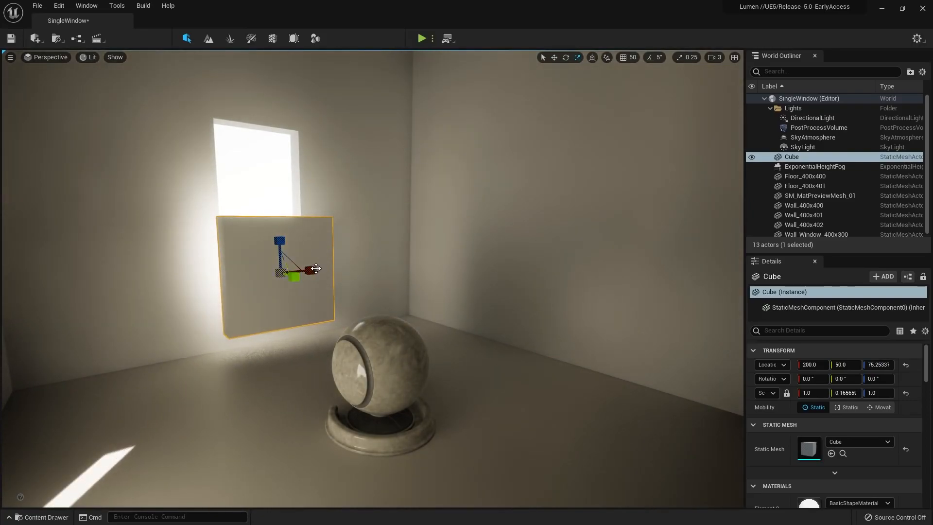
pyautogui.moveTo(315, 269); pyautogui.dragTo(333, 269)
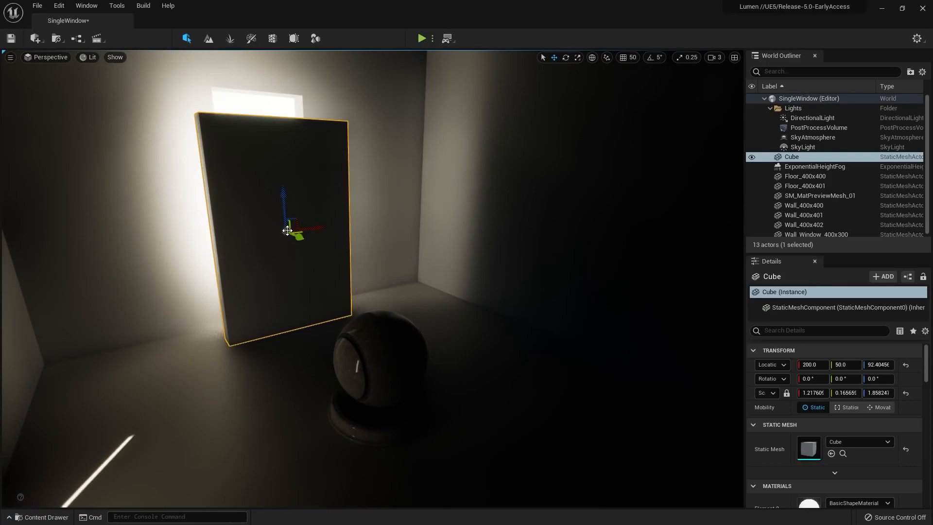
# Step: Position the panel over the window, then slide it sideways to let sunlight in
pyautogui.moveTo(290, 232); pyautogui.dragTo(275, 179)
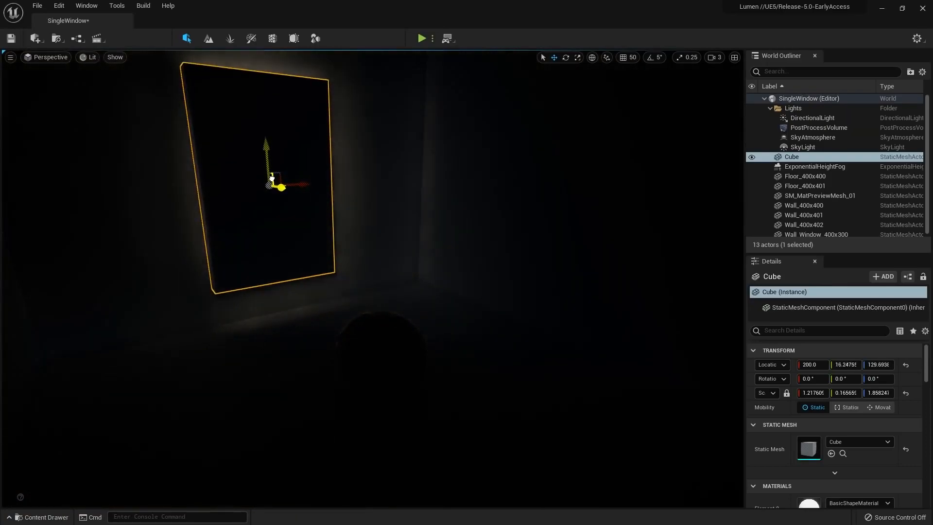
pyautogui.moveTo(272, 178); pyautogui.dragTo(277, 173)
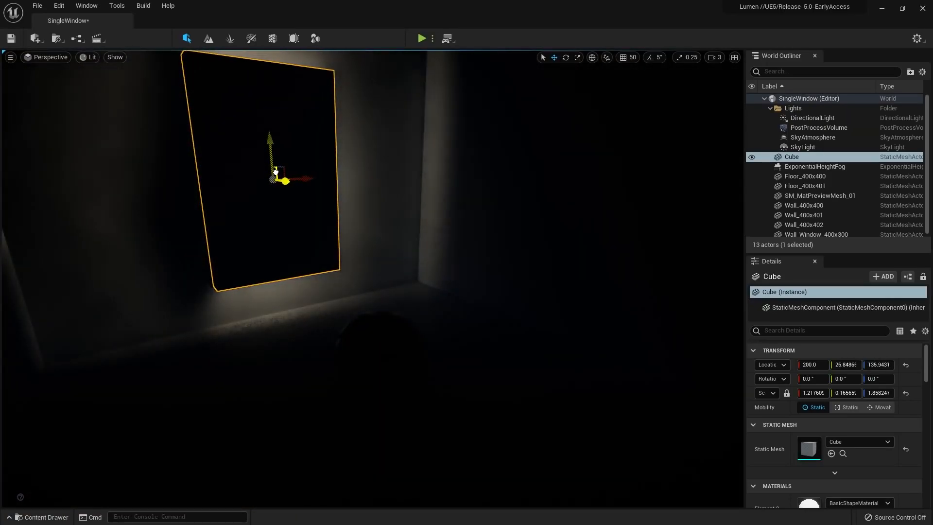
pyautogui.moveTo(283, 179); pyautogui.dragTo(296, 180)
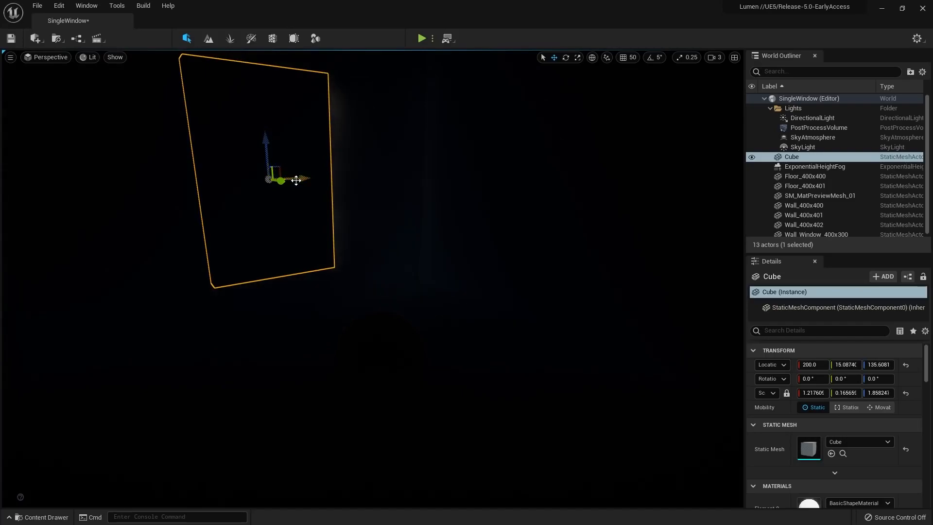
pyautogui.moveTo(280, 180); pyautogui.dragTo(312, 177)
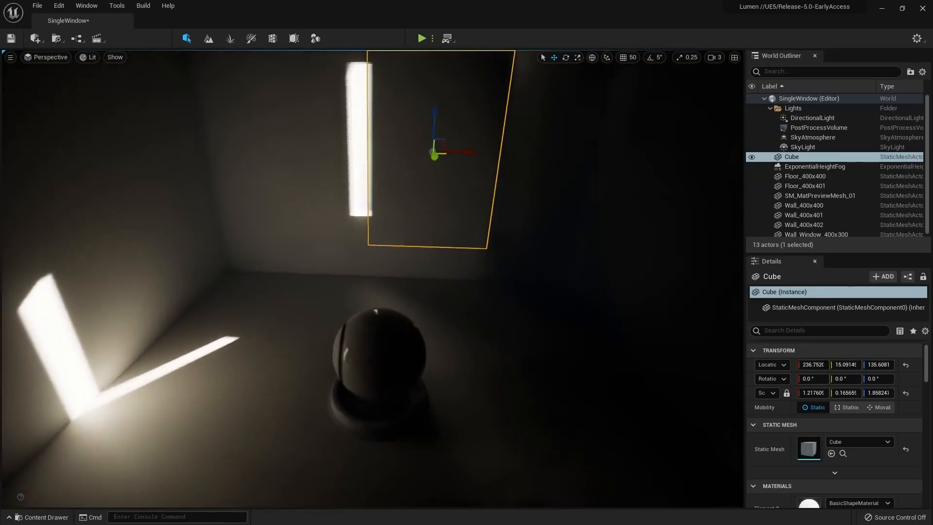
pyautogui.moveTo(435, 152); pyautogui.dragTo(289, 158)
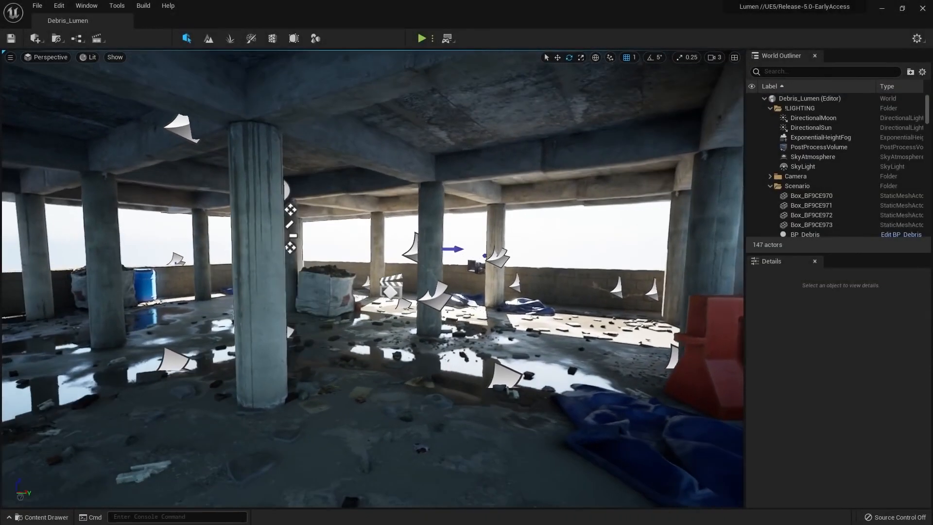
# Step: Check the SkyAtmosphere and SkyLight actors, then rotate DirectionalSun down toward a sunset angle
pyautogui.click(811, 128)
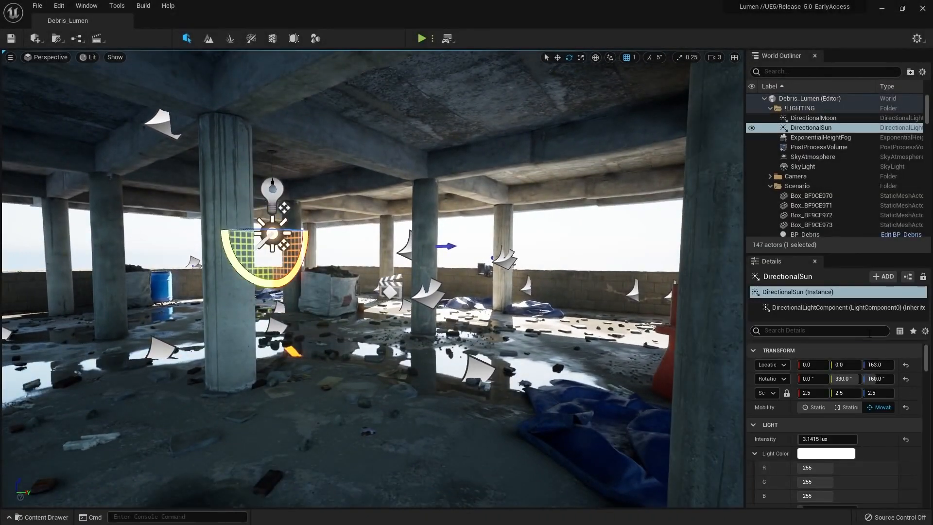
pyautogui.write('atmos')
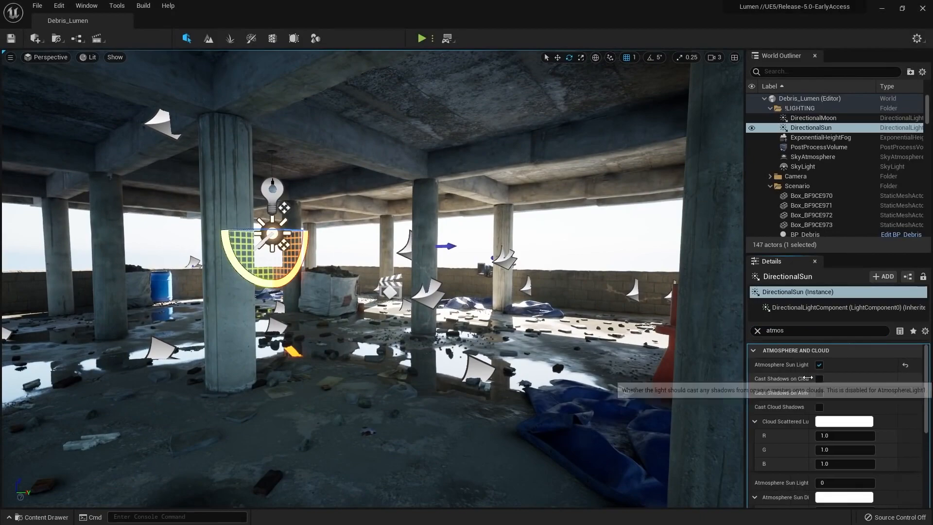
pyautogui.moveTo(858, 217)
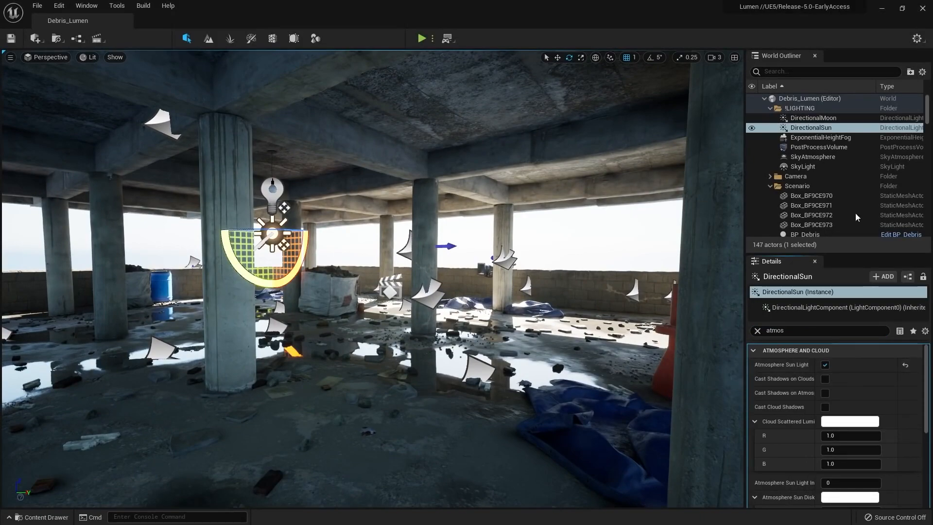
pyautogui.click(812, 157)
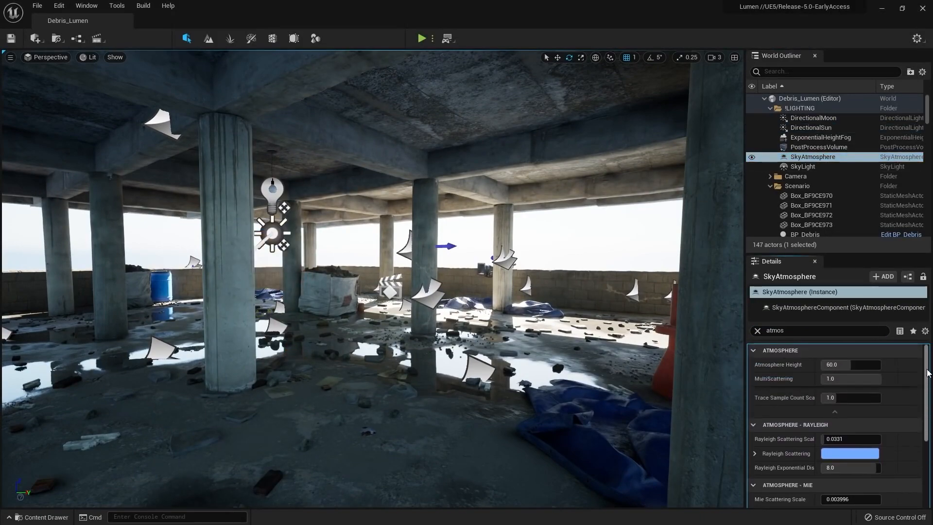
pyautogui.click(803, 166)
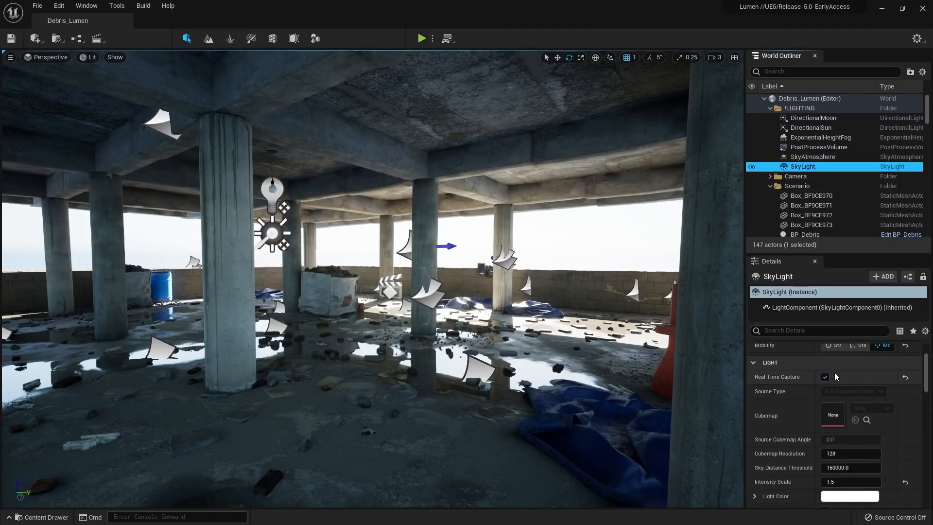
pyautogui.click(811, 128)
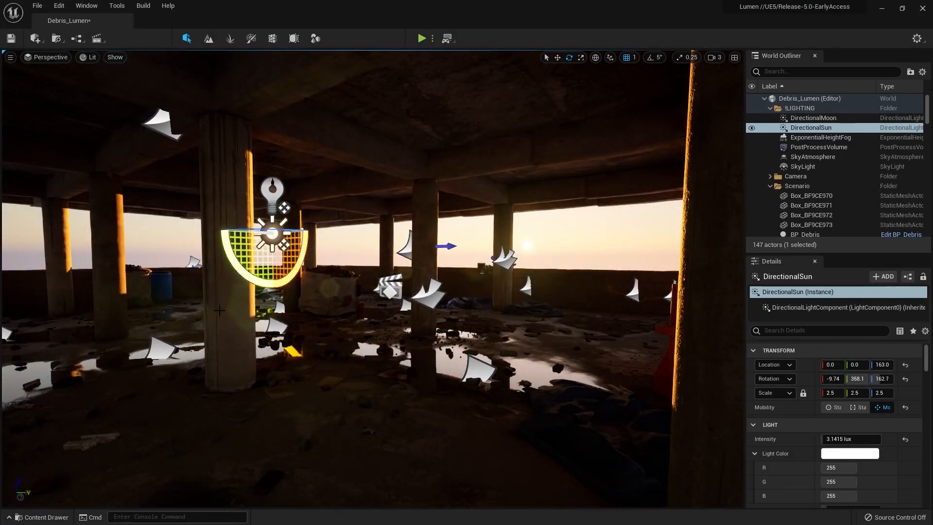
pyautogui.click(420, 38)
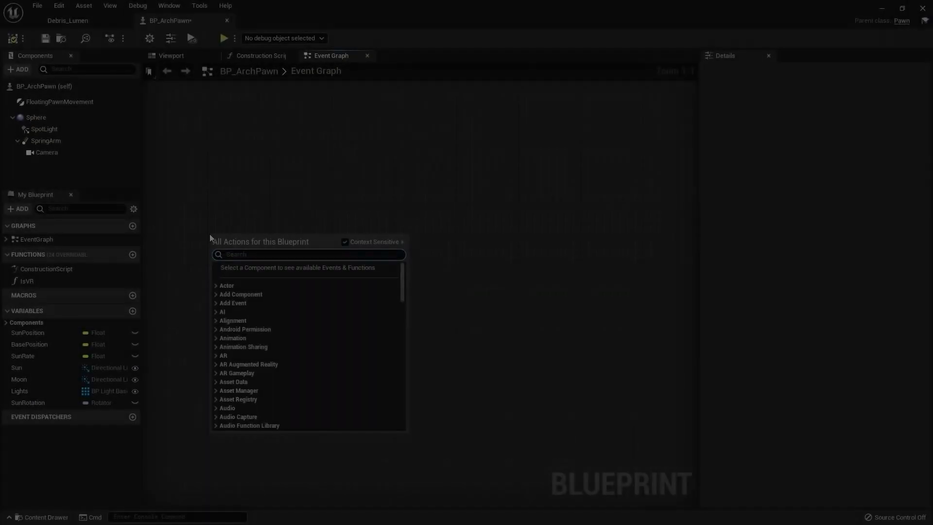
# Step: Add an AddActorWorldRotation node for the Sun variable driven by Event Tick
pyautogui.write('wo')
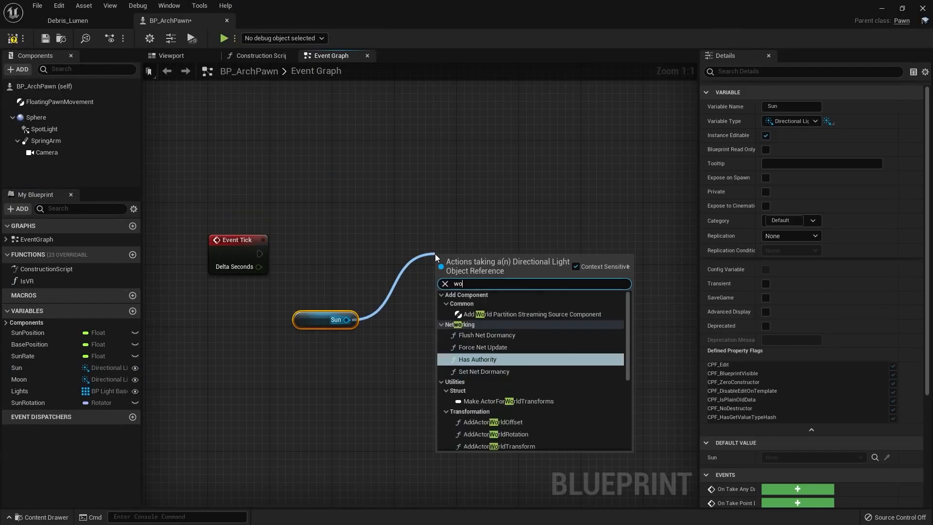
pyautogui.click(495, 434)
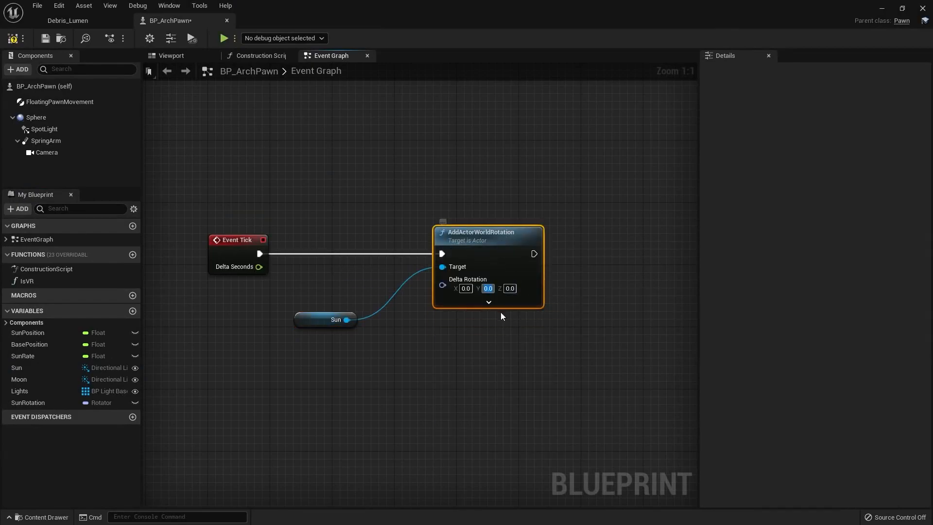
pyautogui.click(224, 38)
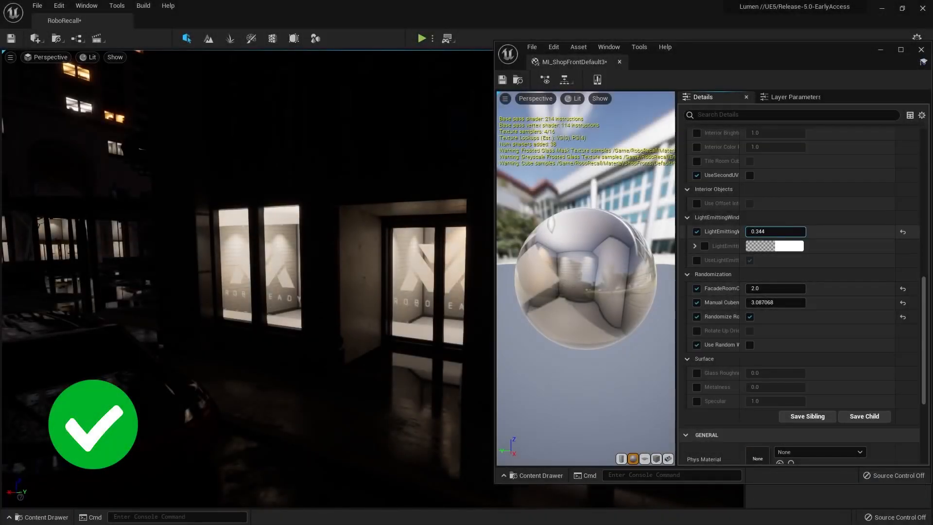
# Step: Raise the window emissive values to 0.45111 and 3.41414 in the material instances
pyautogui.write('0.45111')
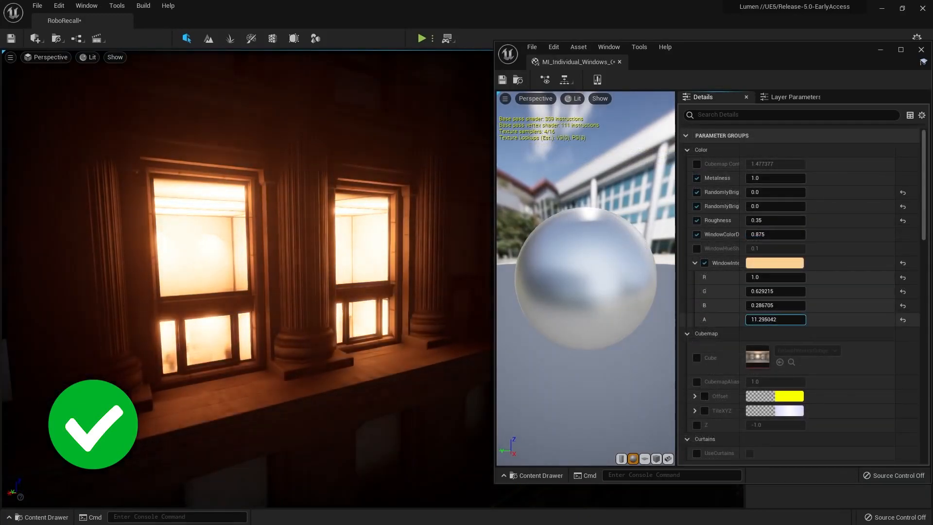
pyautogui.write('3.41414')
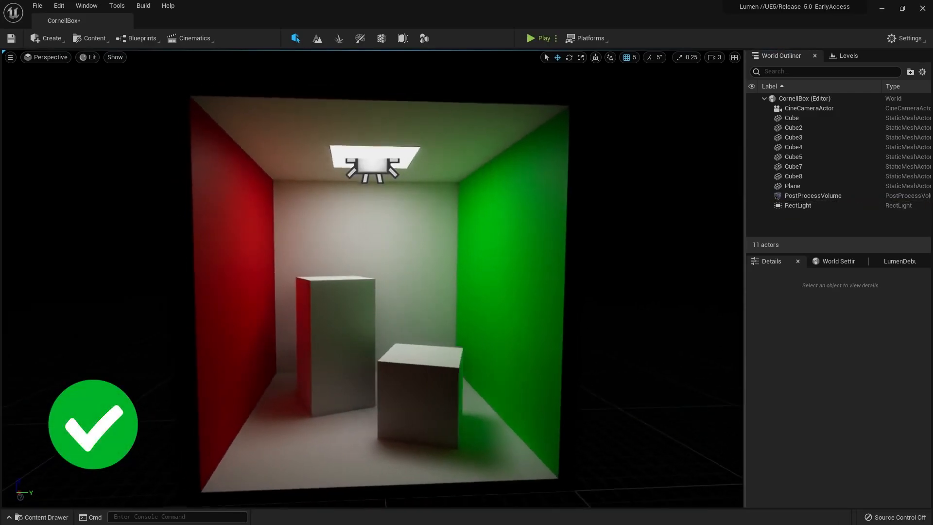
pyautogui.click(114, 57)
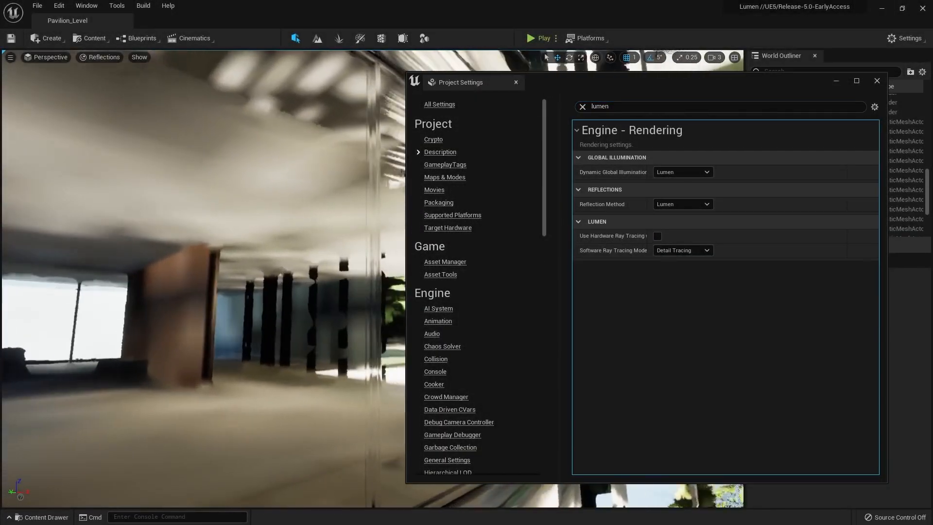
# Step: Set Lumen Reflections Quality to 4.0 on the PostProcessVolume
pyautogui.click(657, 236)
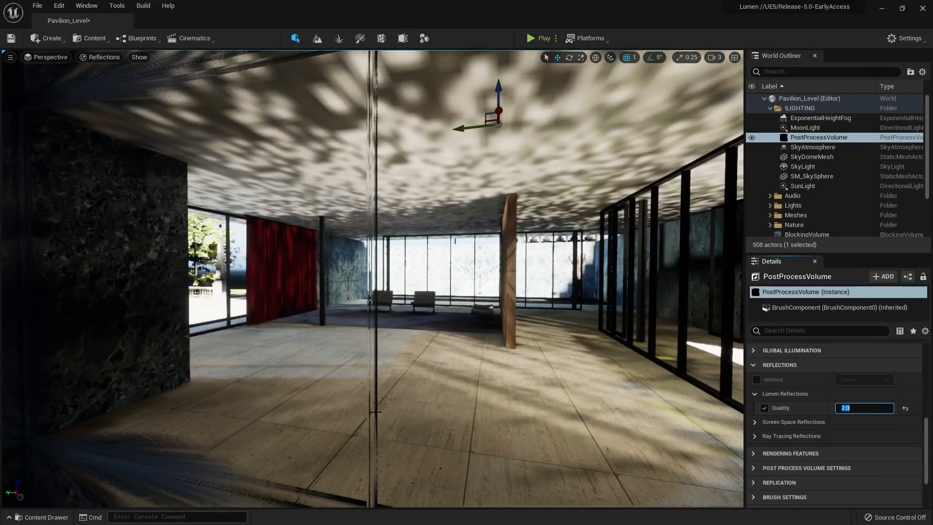
pyautogui.write('4.0')
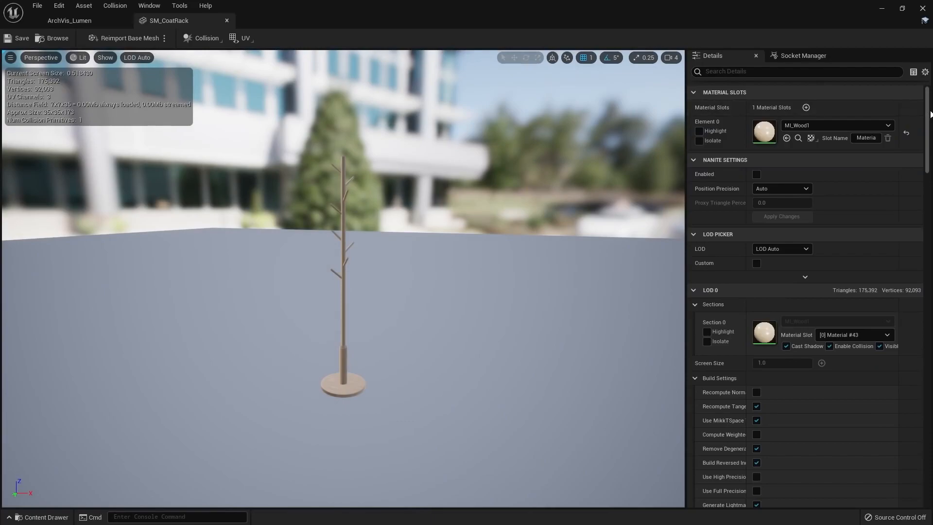
# Step: Scroll through the SM_CoatRack mesh's Details panel to review its settings
pyautogui.scroll(-3)
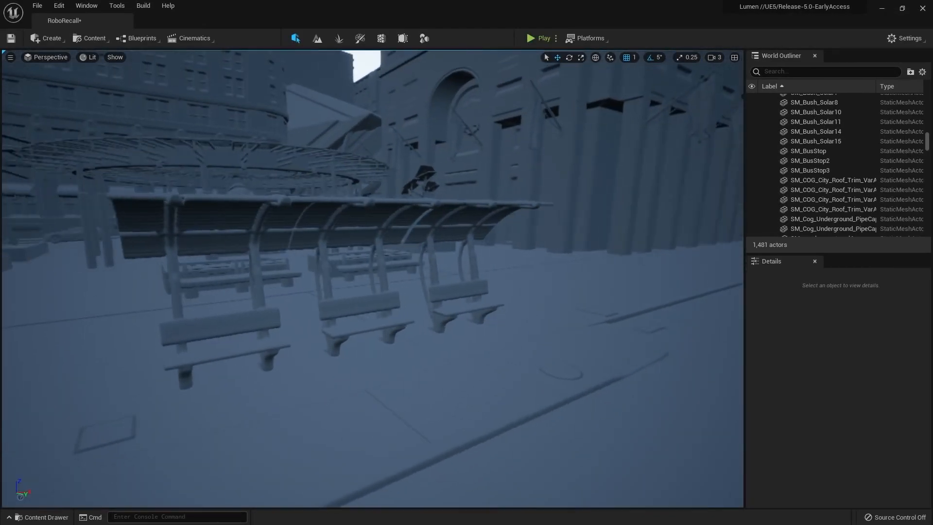
# Step: Uncheck Global DistanceField under Show > Visualize so the city plaza renders normally
pyautogui.click(115, 57)
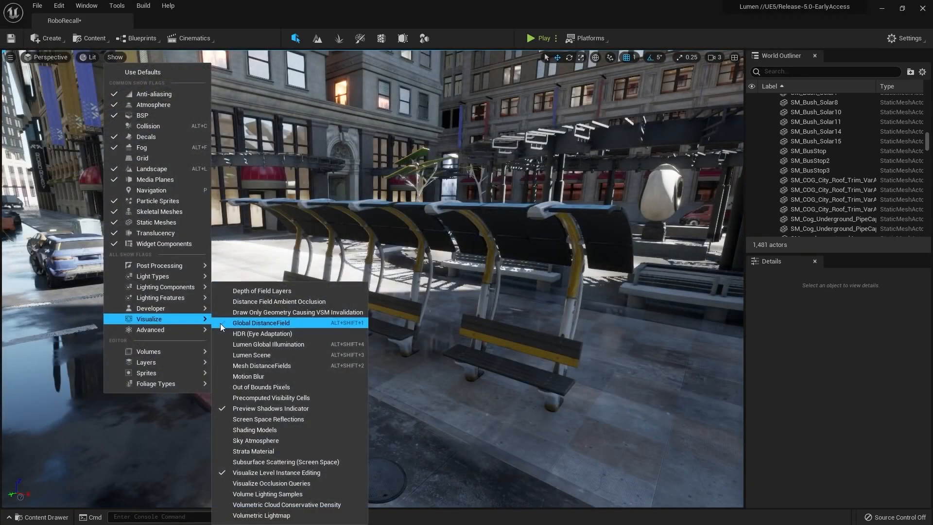
pyautogui.click(260, 323)
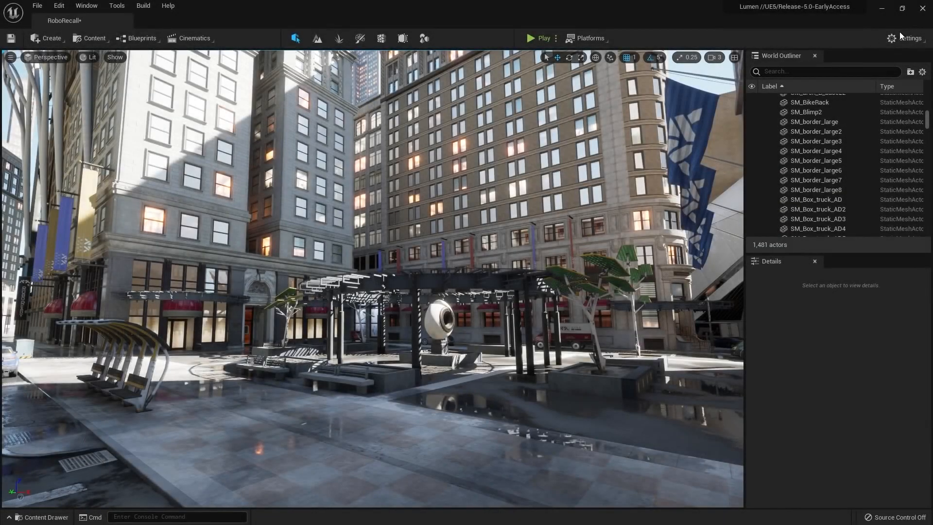
pyautogui.moveTo(903, 38)
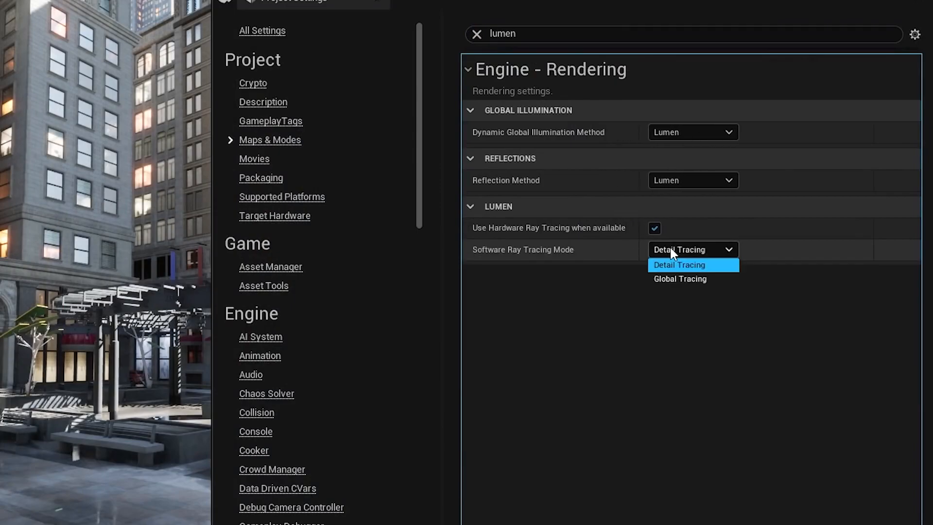
pyautogui.moveTo(673, 283)
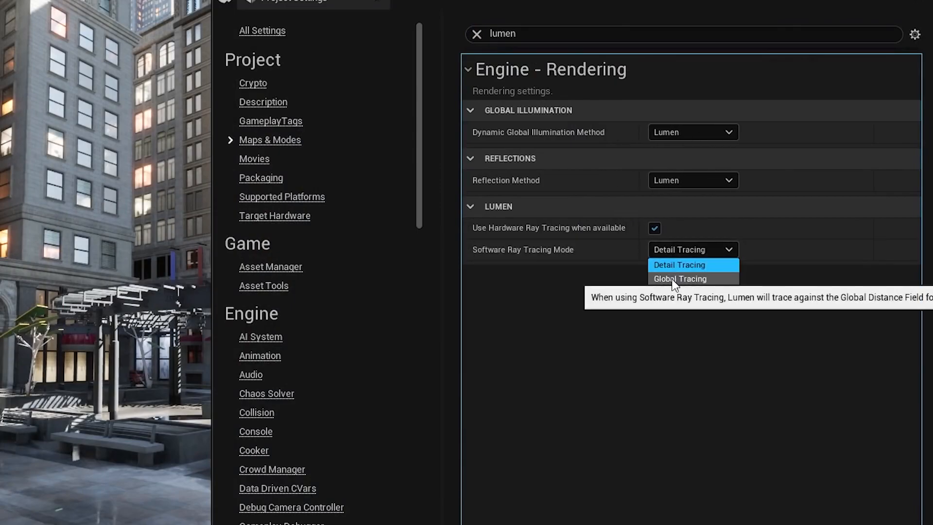
# Step: Set Lumen's Software Ray Tracing Mode to Global Tracing in Project Settings > Rendering
pyautogui.click(680, 279)
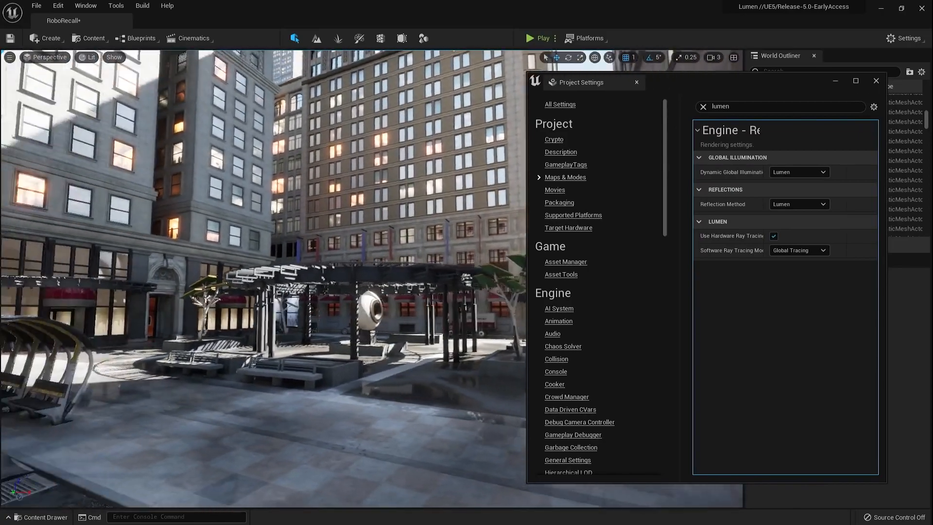
pyautogui.click(538, 38)
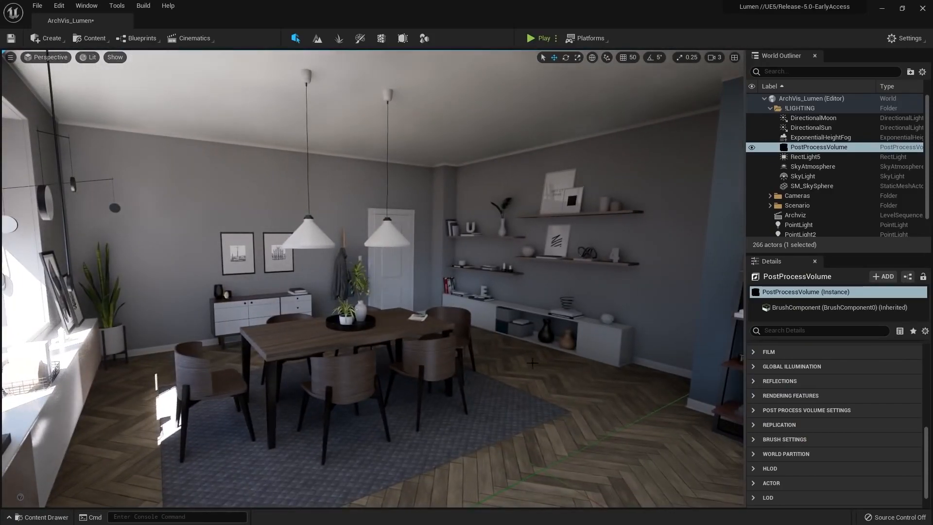
# Step: Enable the Final Gather Quality override at 5.0 under Lumen Global Illumination
pyautogui.click(820, 147)
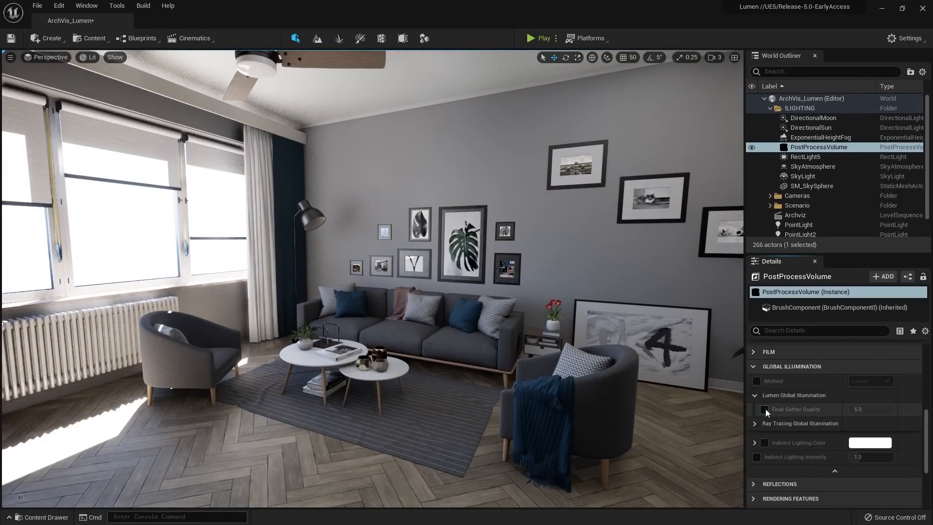
pyautogui.click(764, 410)
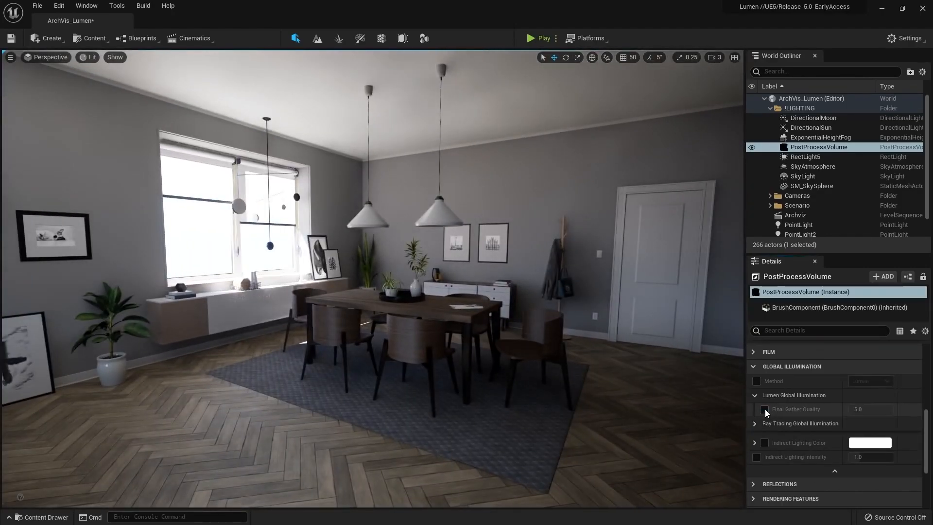
pyautogui.click(757, 409)
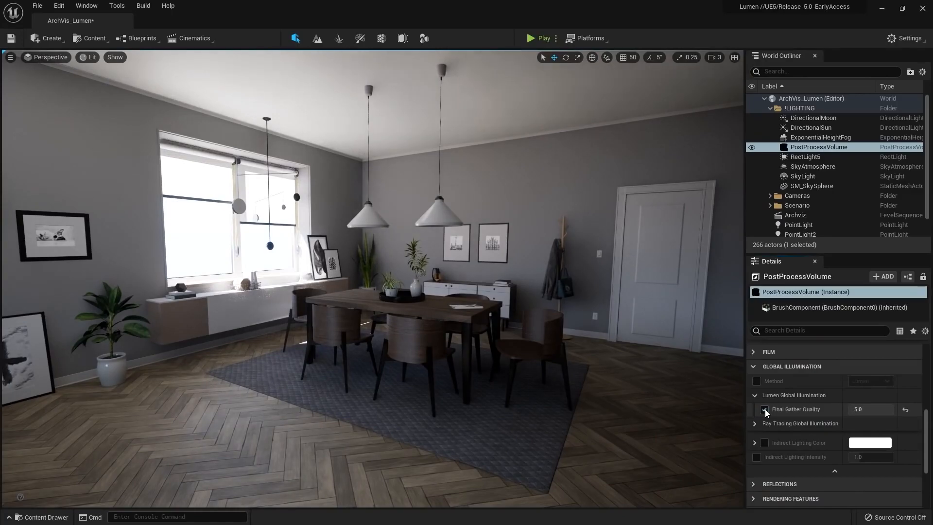